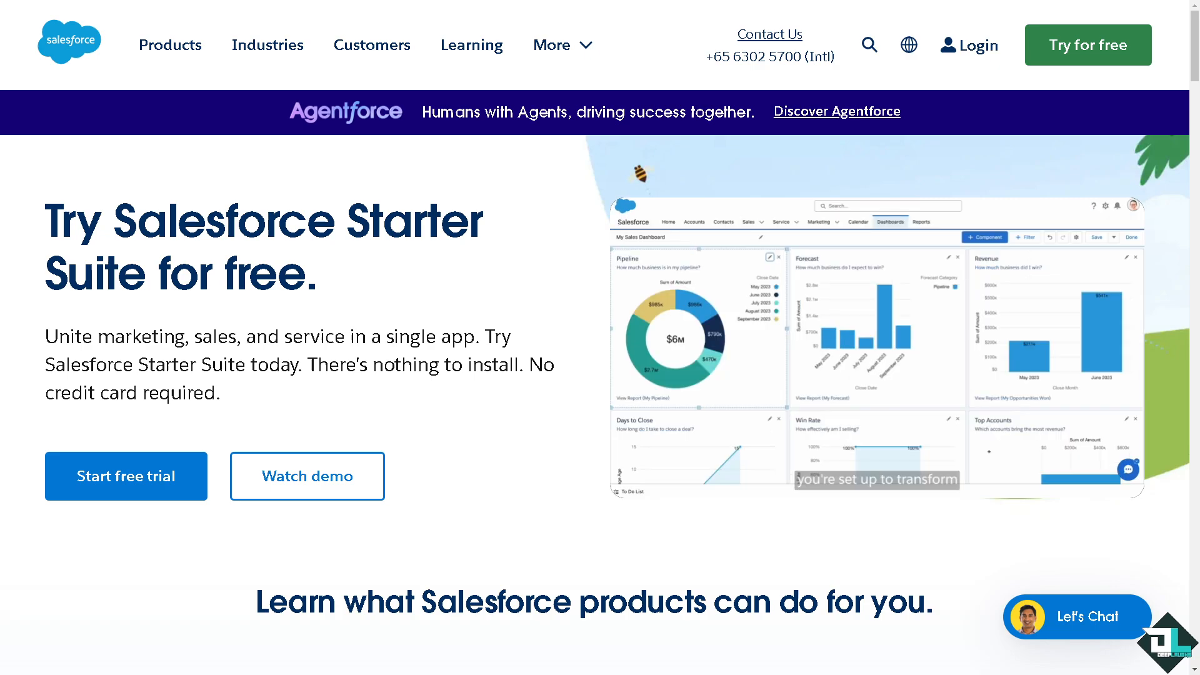
Start the free Salesforce Starter Suite trial from salesforce.com.
{"action": "left_click", "coordinate": [967, 45]}
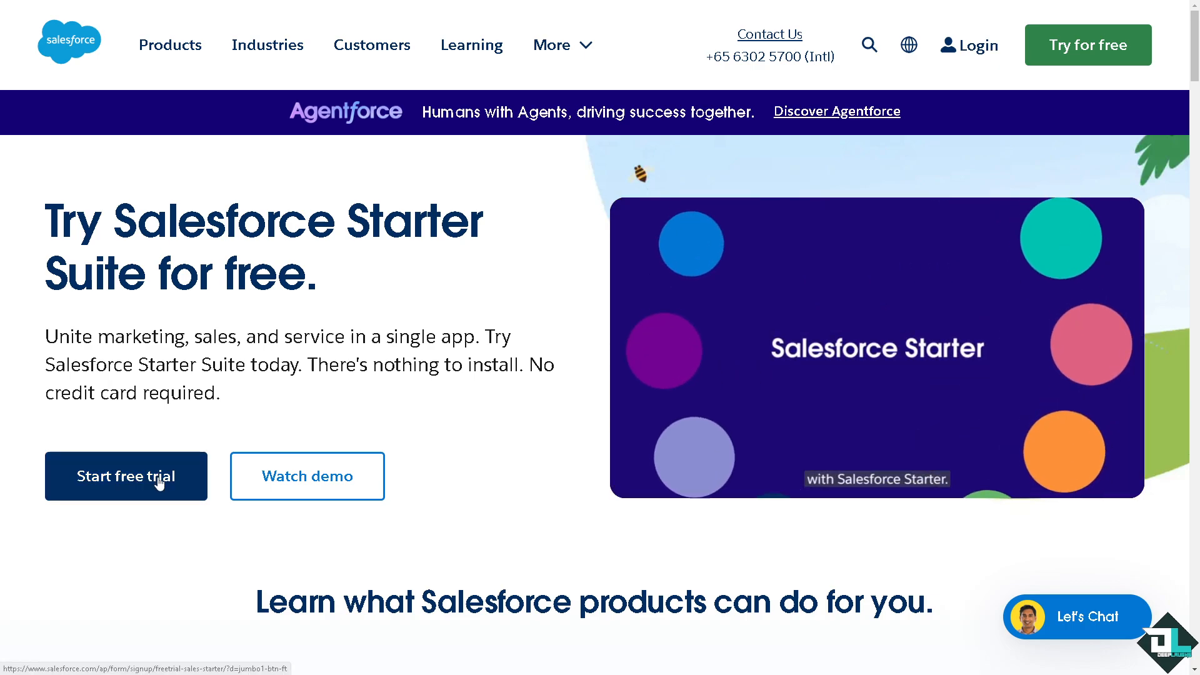
{"action": "left_click", "coordinate": [125, 476]}
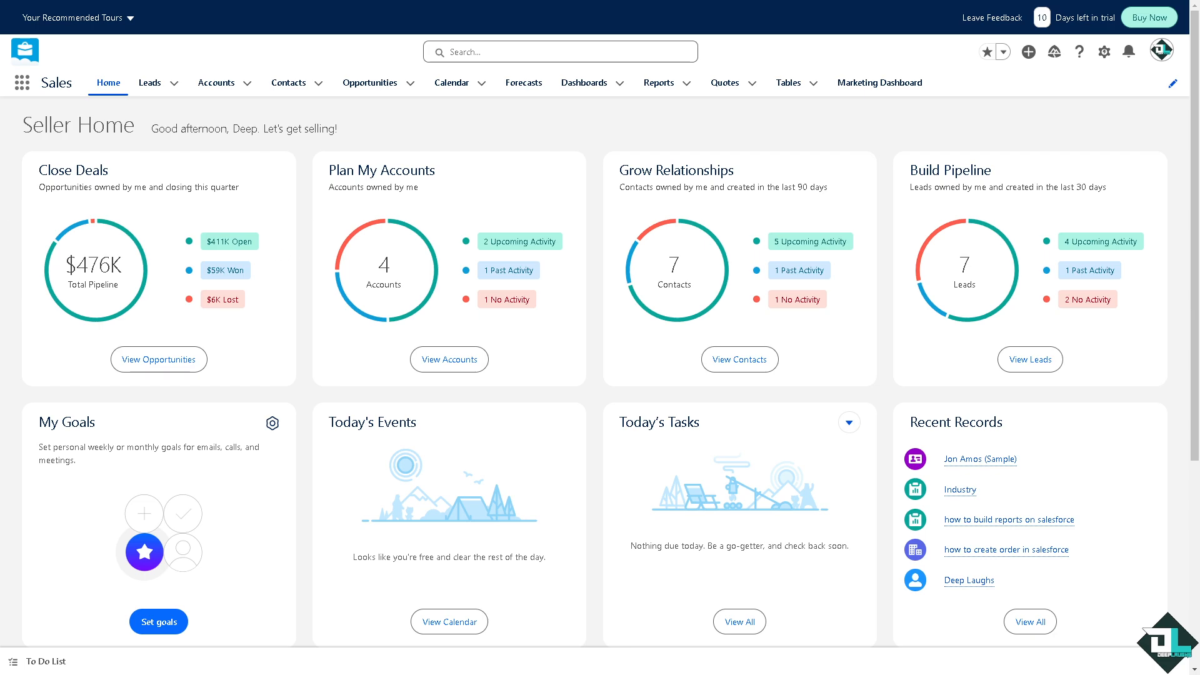
{"action": "mouse_move", "coordinate": [1094, 72]}
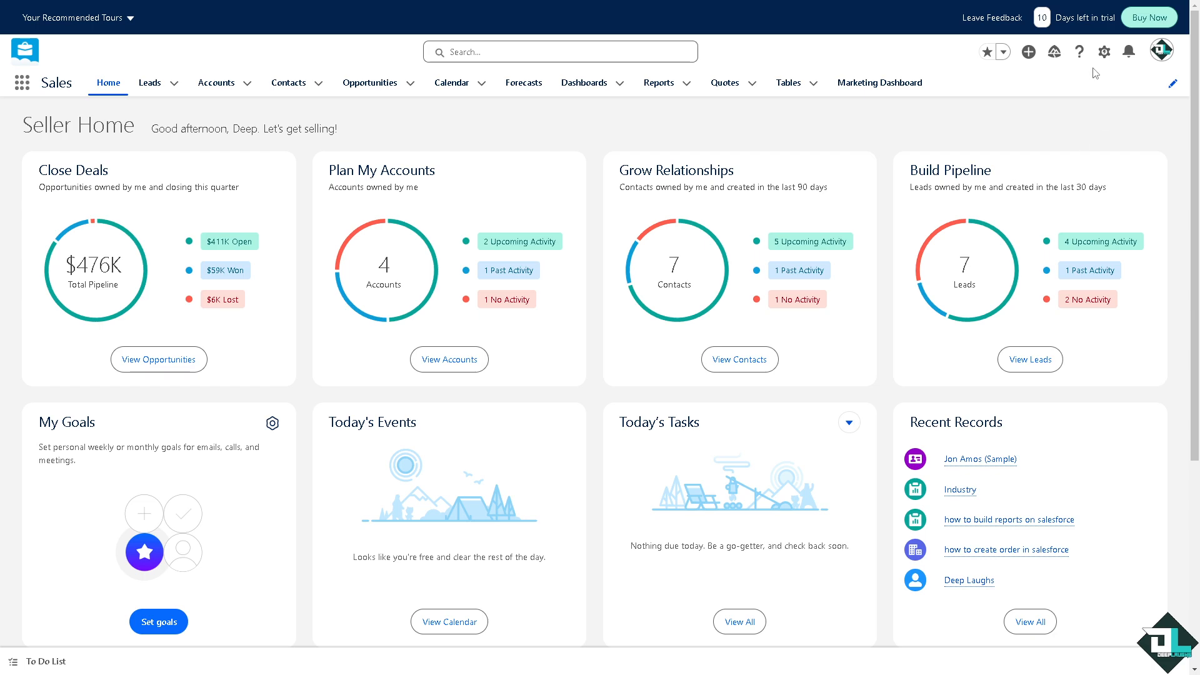
{"action": "mouse_move", "coordinate": [1078, 51]}
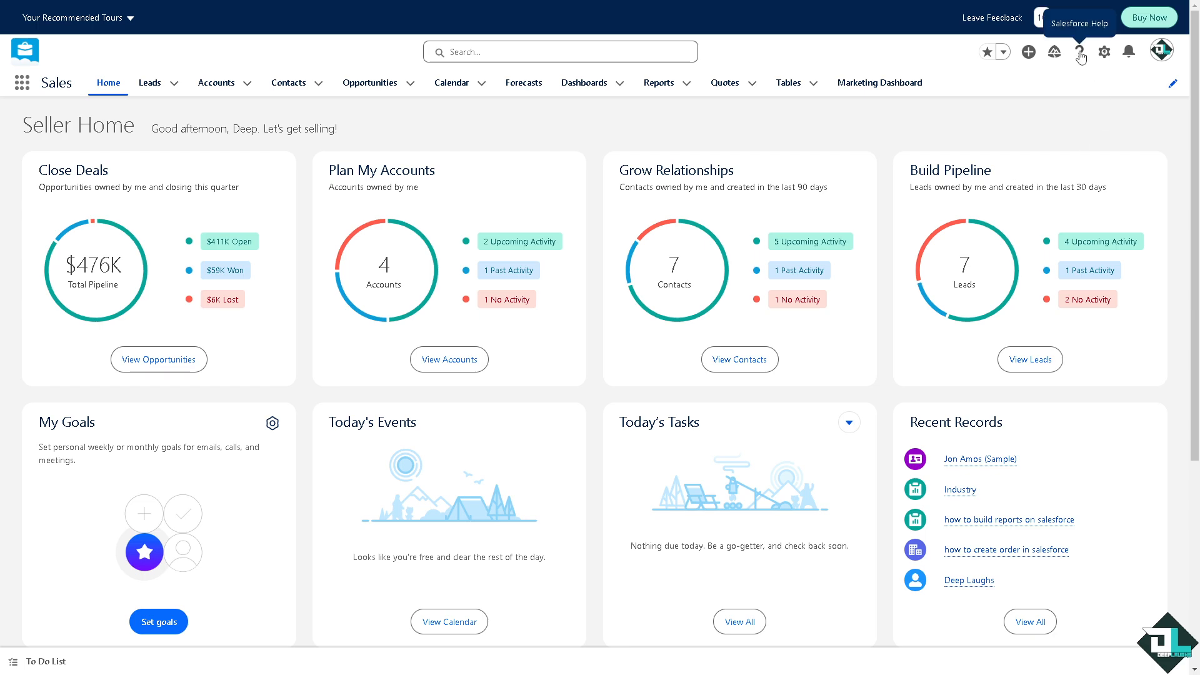
Bring up the Help & Training panel from the Seller Home header.
{"action": "left_click", "coordinate": [1080, 51]}
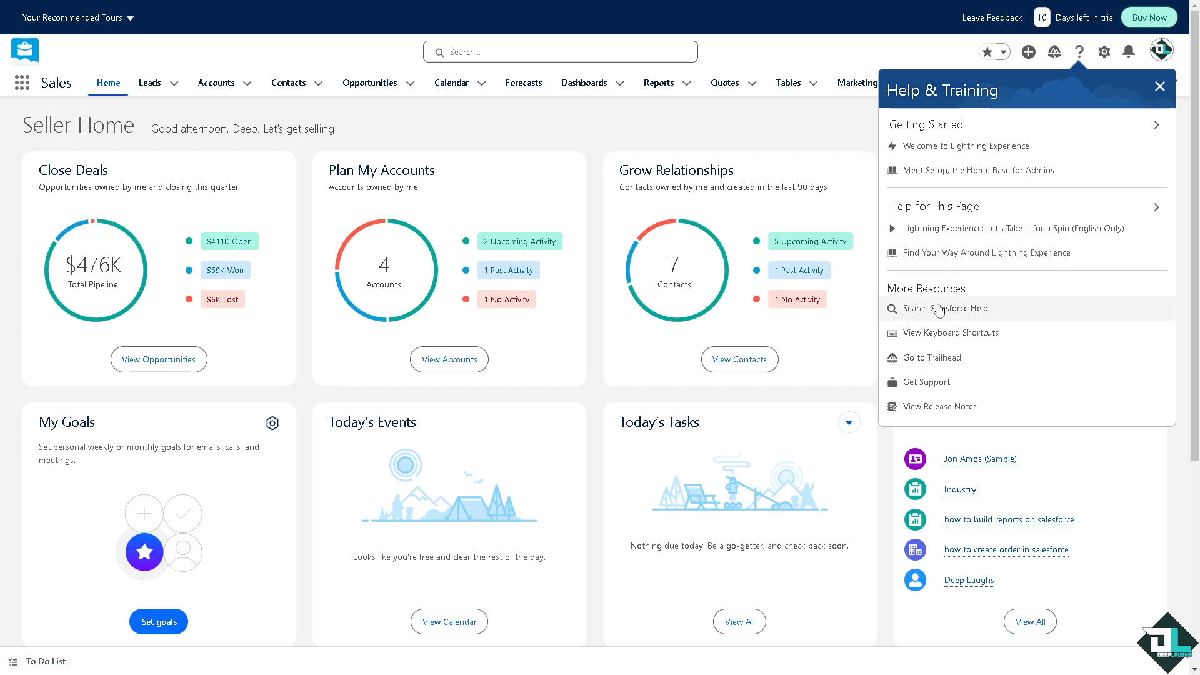
{"action": "mouse_move", "coordinate": [945, 309]}
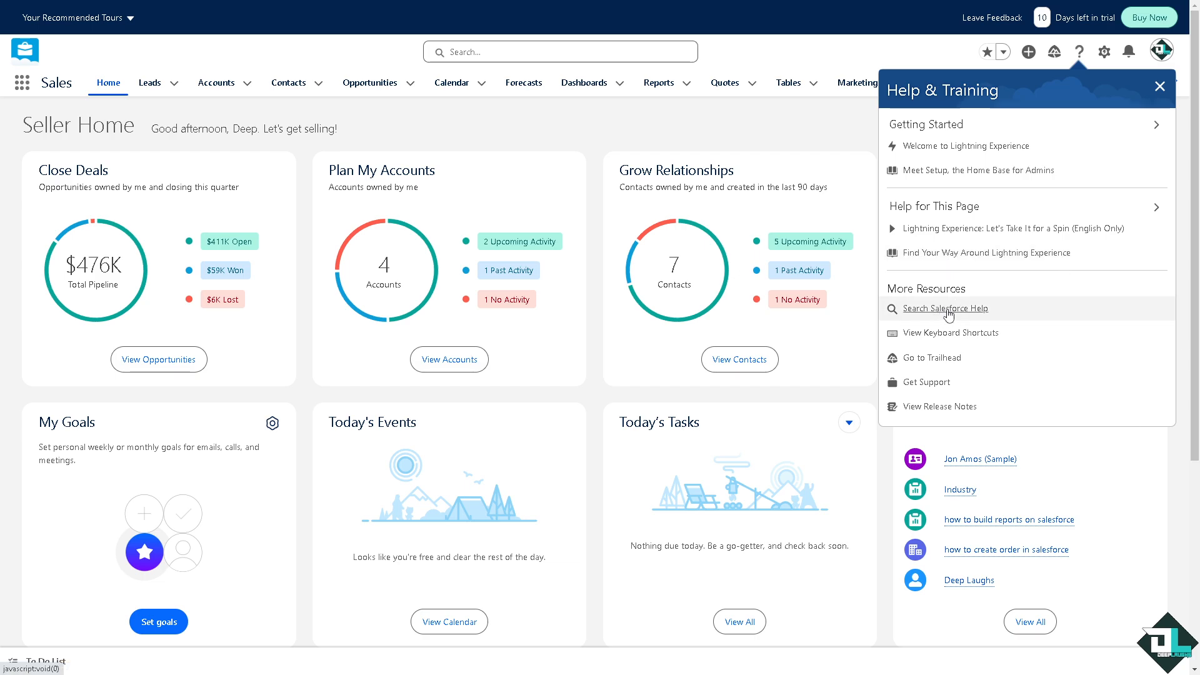
{"action": "left_click", "coordinate": [944, 309]}
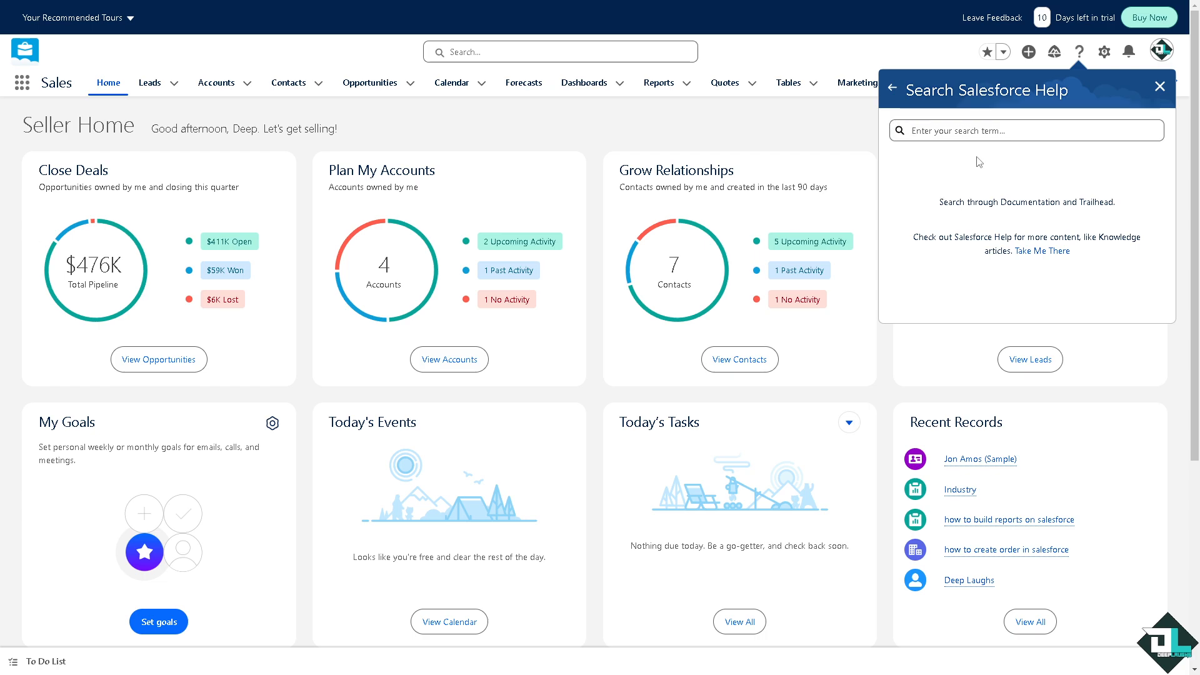
{"action": "type", "text": "Error ID: 123456789-987654321"}
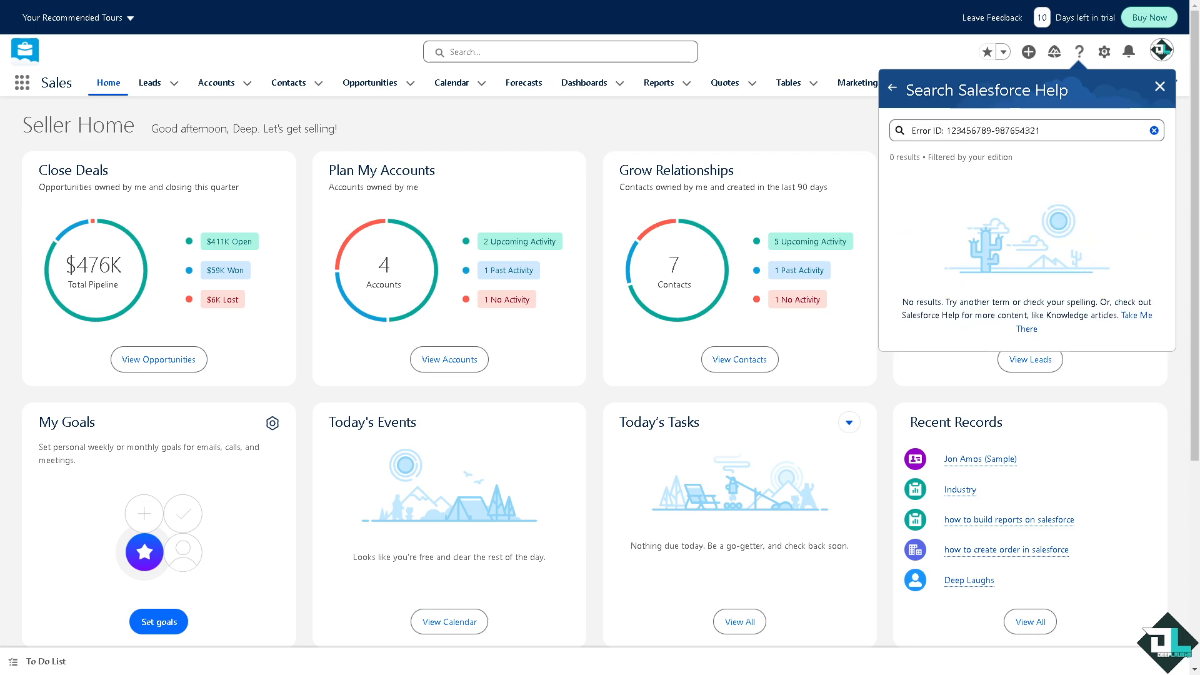
{"action": "mouse_move", "coordinate": [306, 237]}
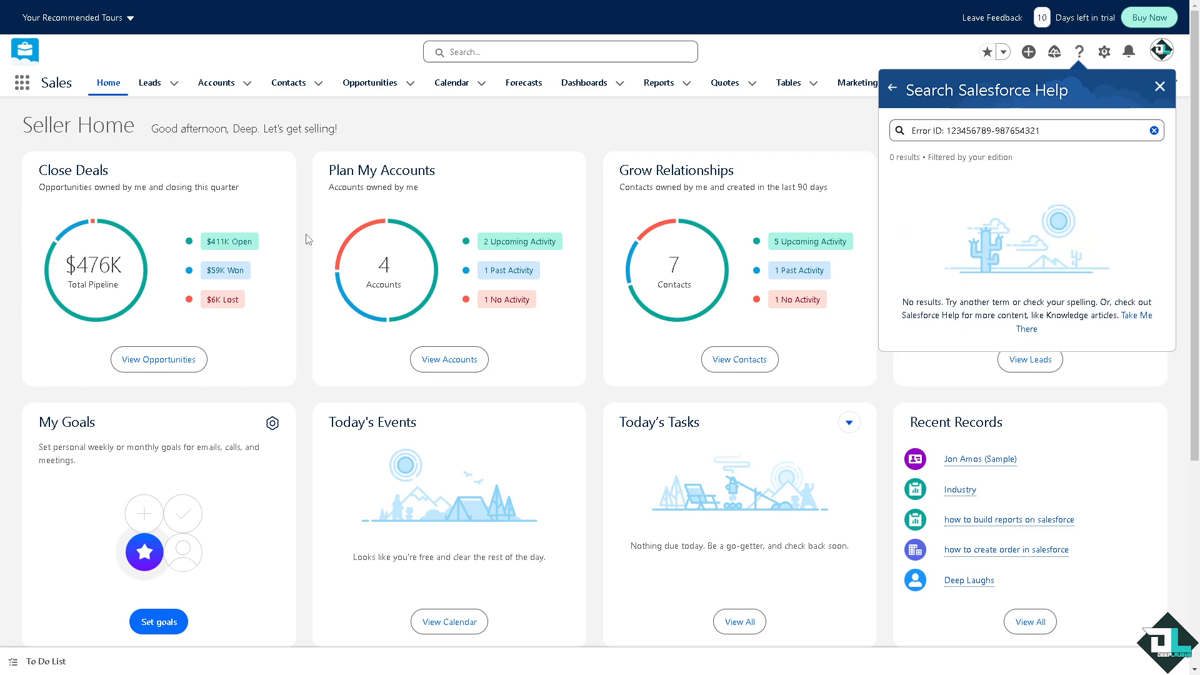
{"action": "type", "text": "GACK ID: 123456789"}
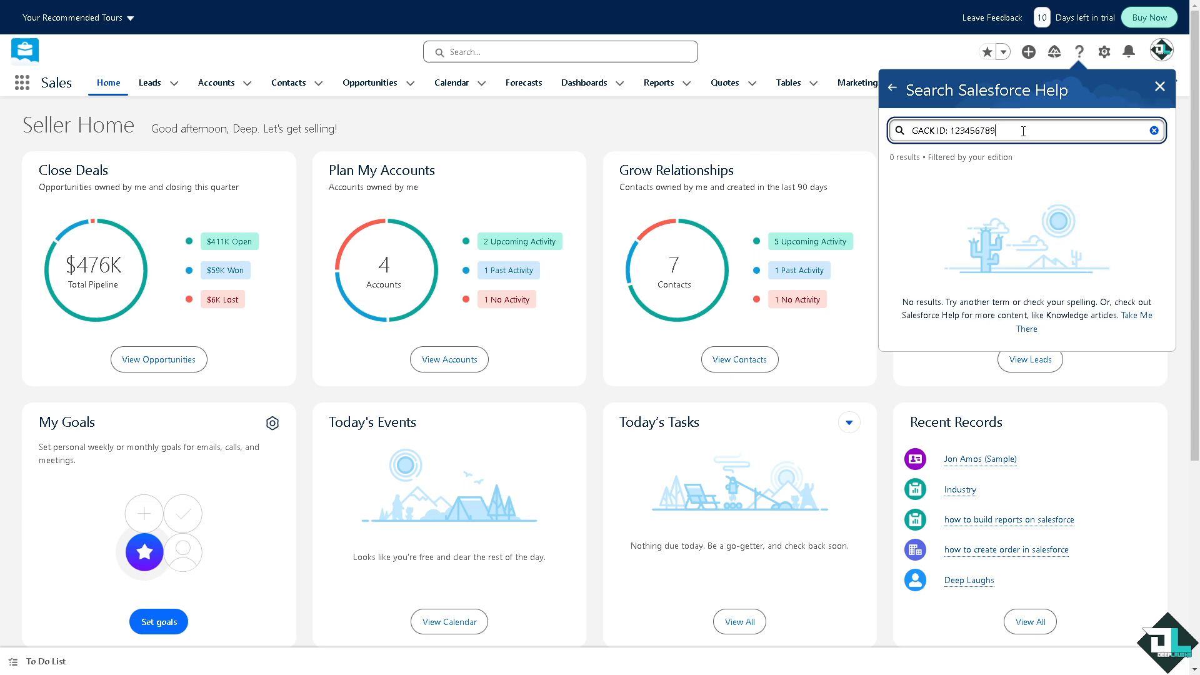
{"action": "left_click", "coordinate": [1154, 130]}
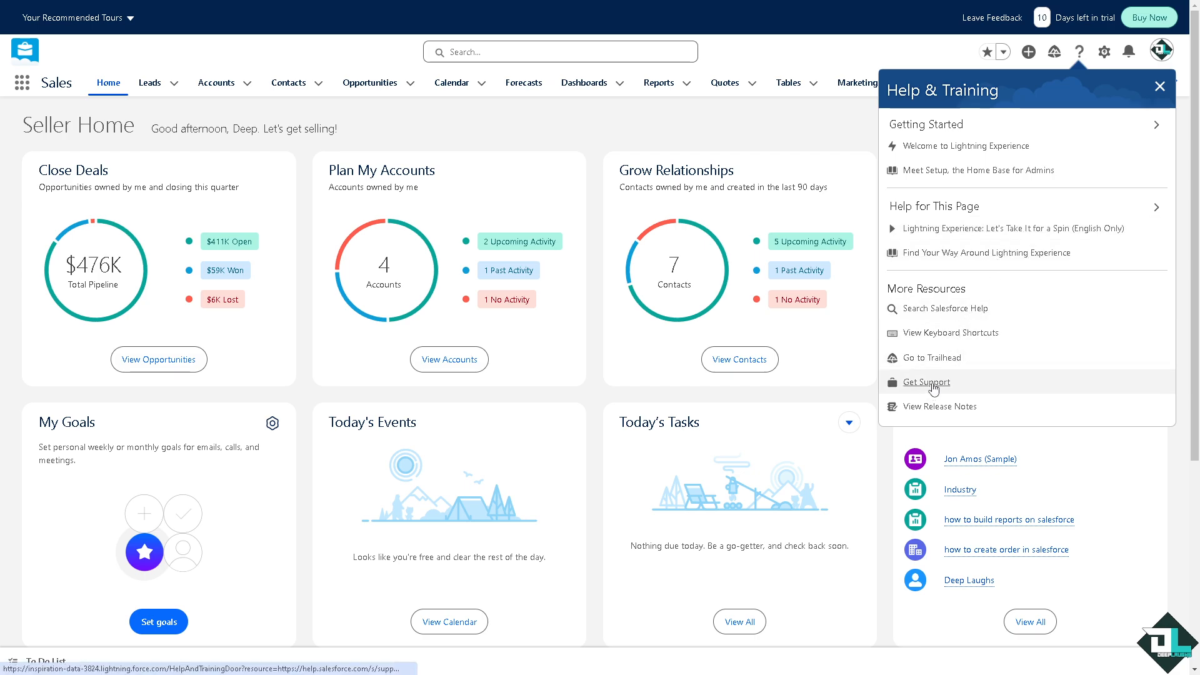
Go to Get Support and confirm the redirect to the Contact Support page.
{"action": "left_click", "coordinate": [926, 382]}
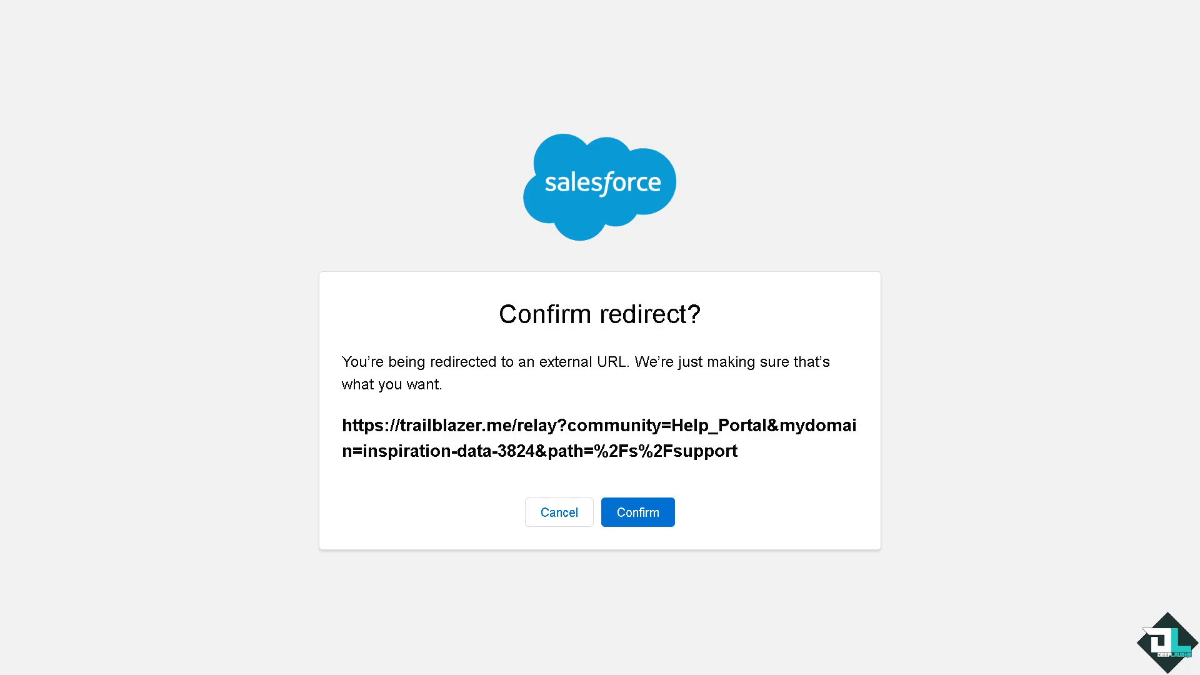
{"action": "left_click", "coordinate": [637, 512]}
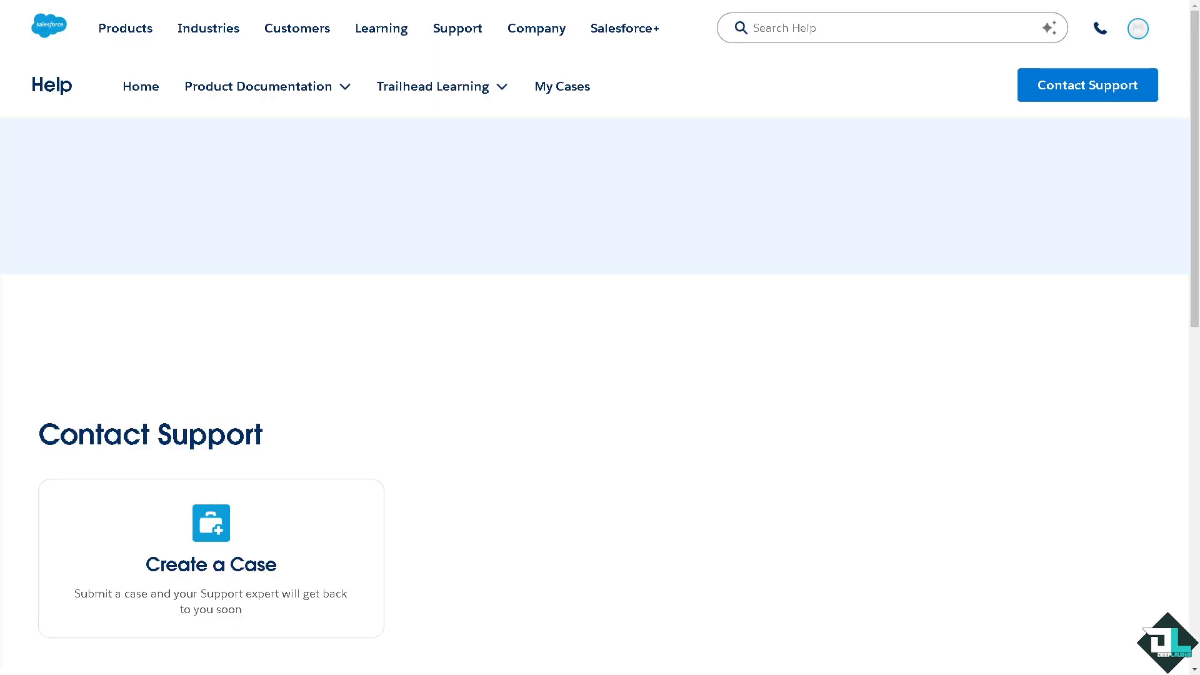
{"action": "mouse_move", "coordinate": [227, 541]}
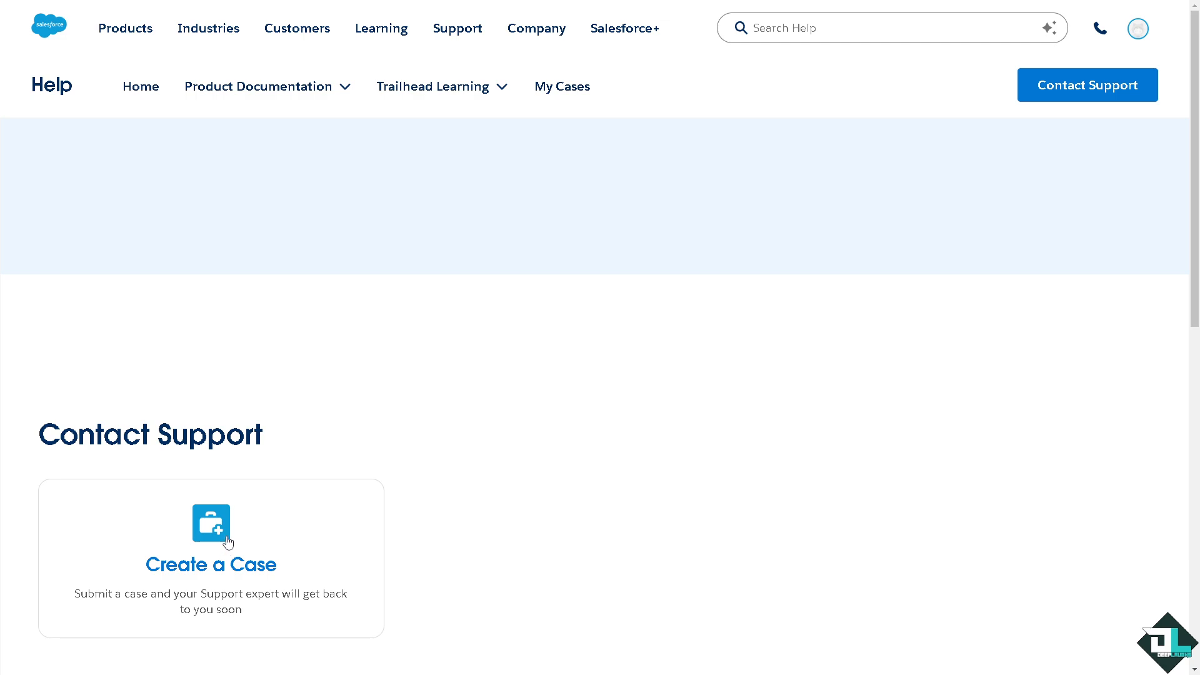
Start a new case describing the GACK ID, Error ID and 'An unexpected error has occurred' message.
{"action": "left_click", "coordinate": [210, 536]}
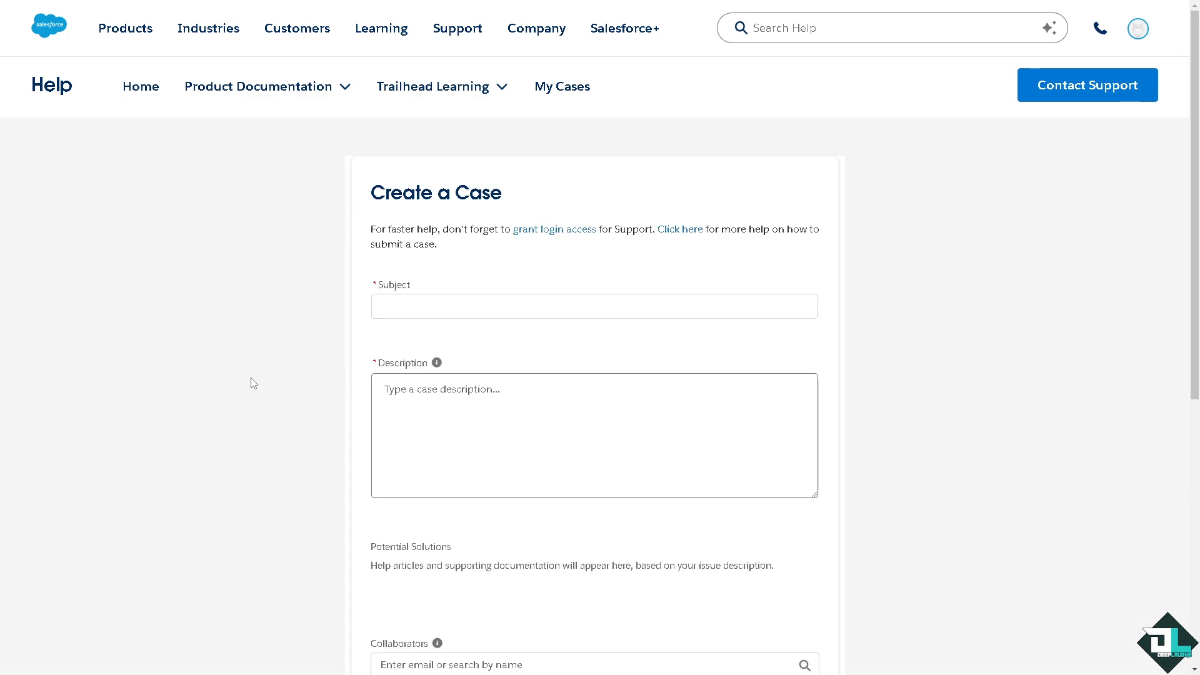
{"action": "type", "text": "GACK ID: 123456789"}
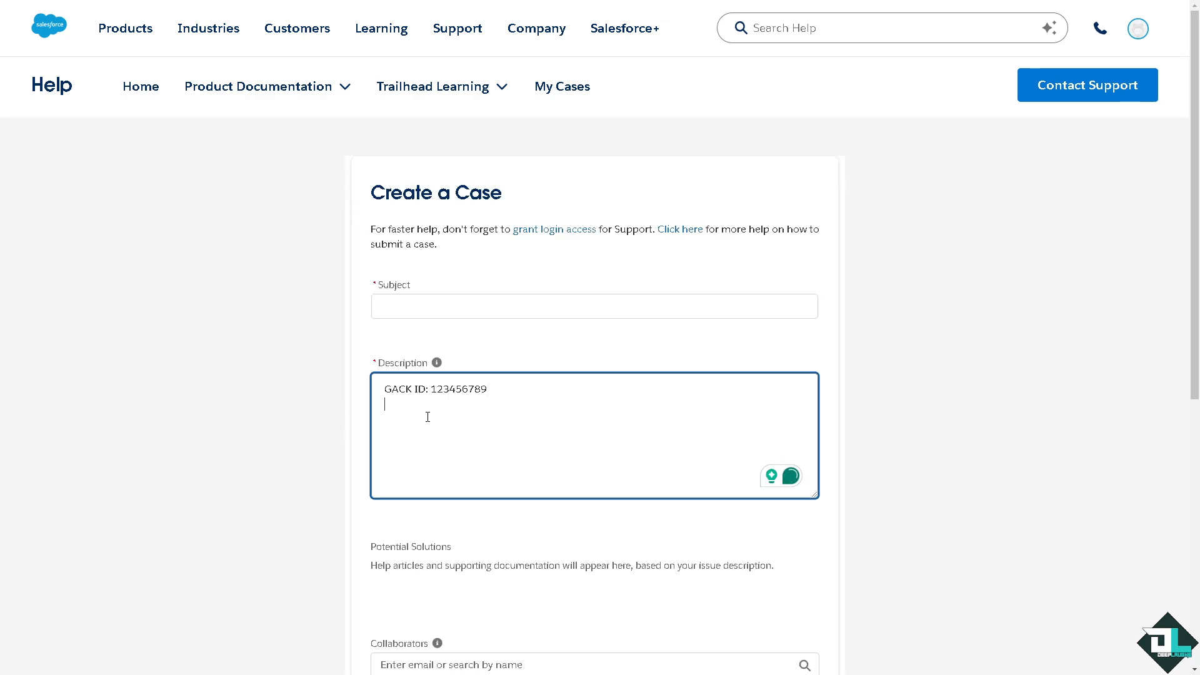
{"action": "type", "text": "Error ID: 123456789-987654321"}
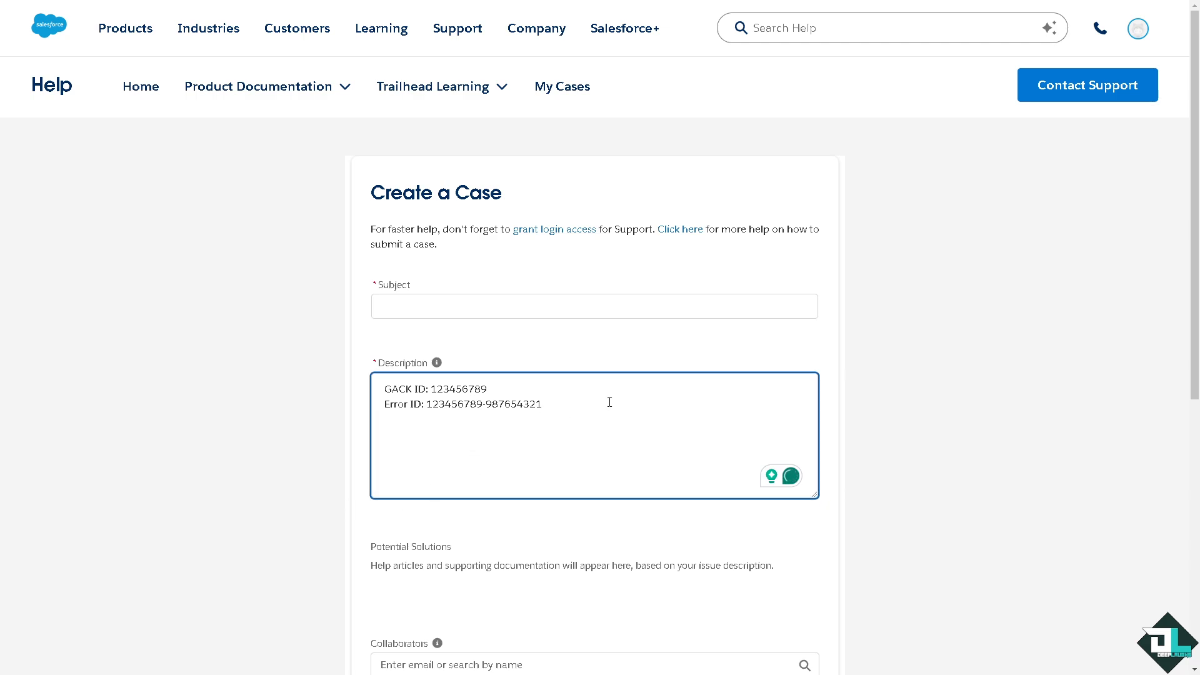
{"action": "type", "text": "An unexpected error has occurred. Your administrator has been notified. Error ID: XYZ123"}
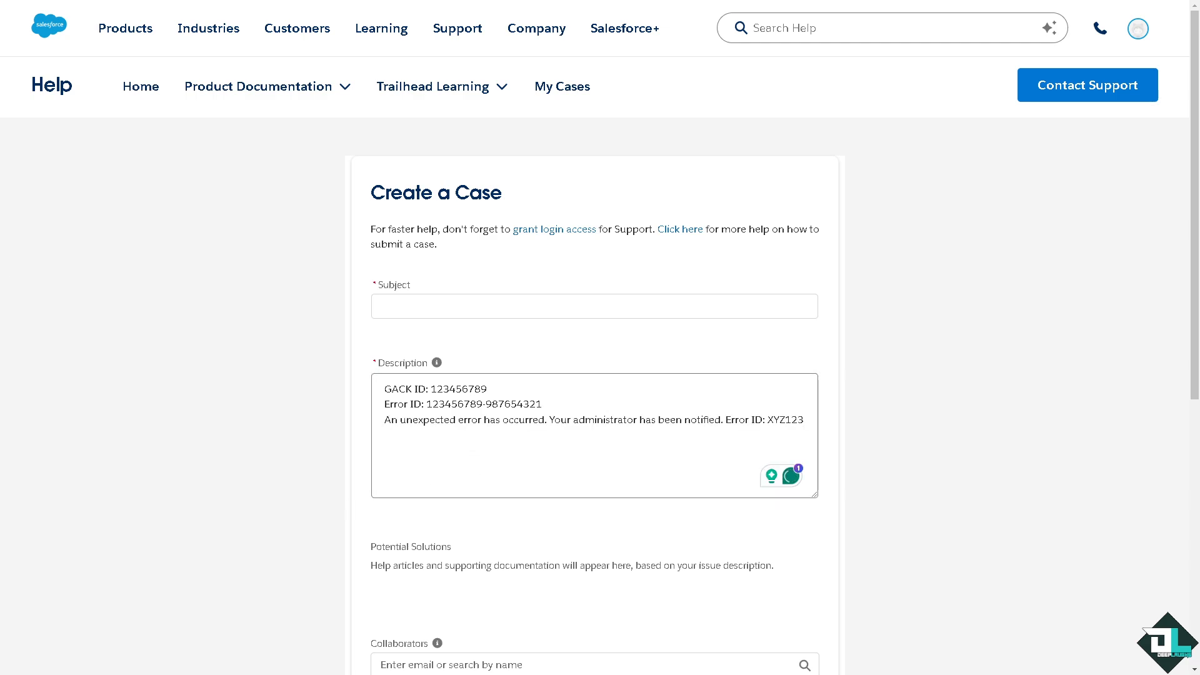
Give the case the subject 'how to lookup salesforce error id' and review the product options.
{"action": "type", "text": "how to lookup salesforce error id"}
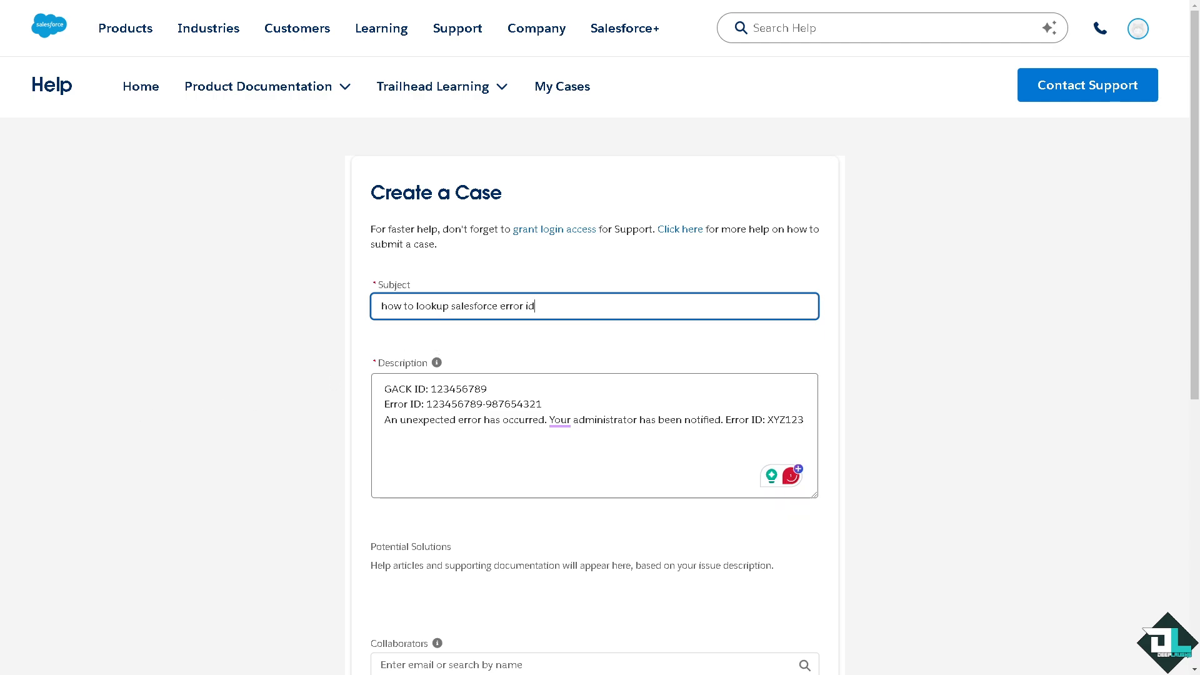
{"action": "scroll", "scroll_direction": "down", "scroll_amount": 3}
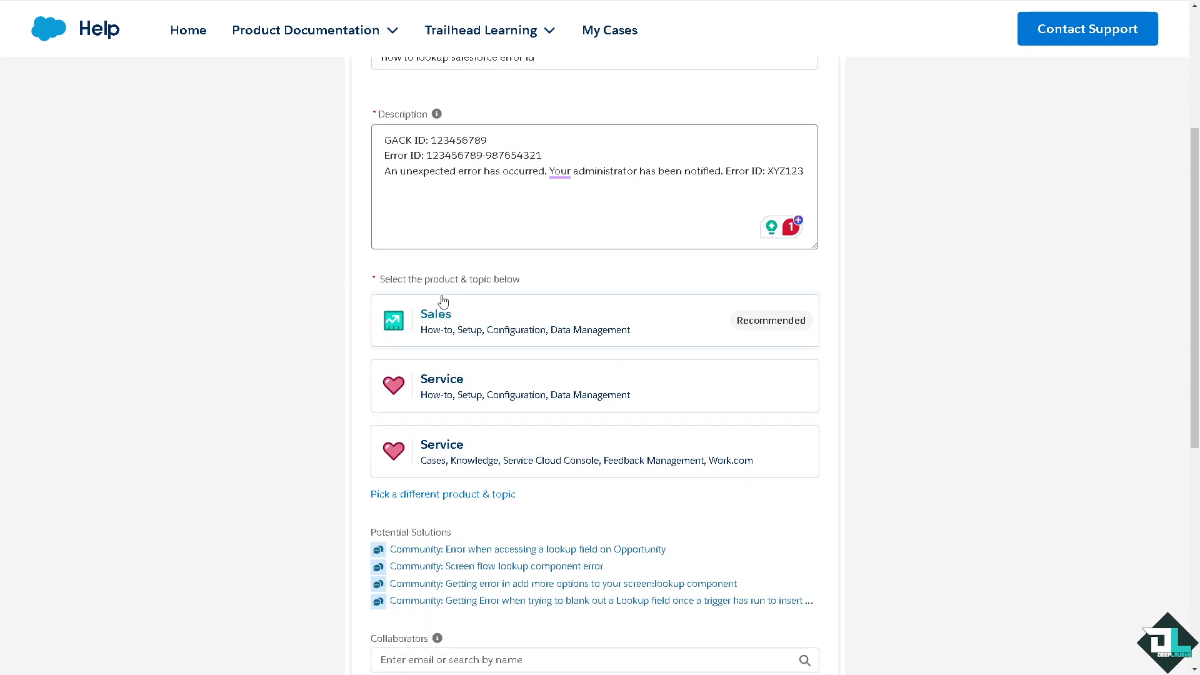
{"action": "mouse_move", "coordinate": [552, 308]}
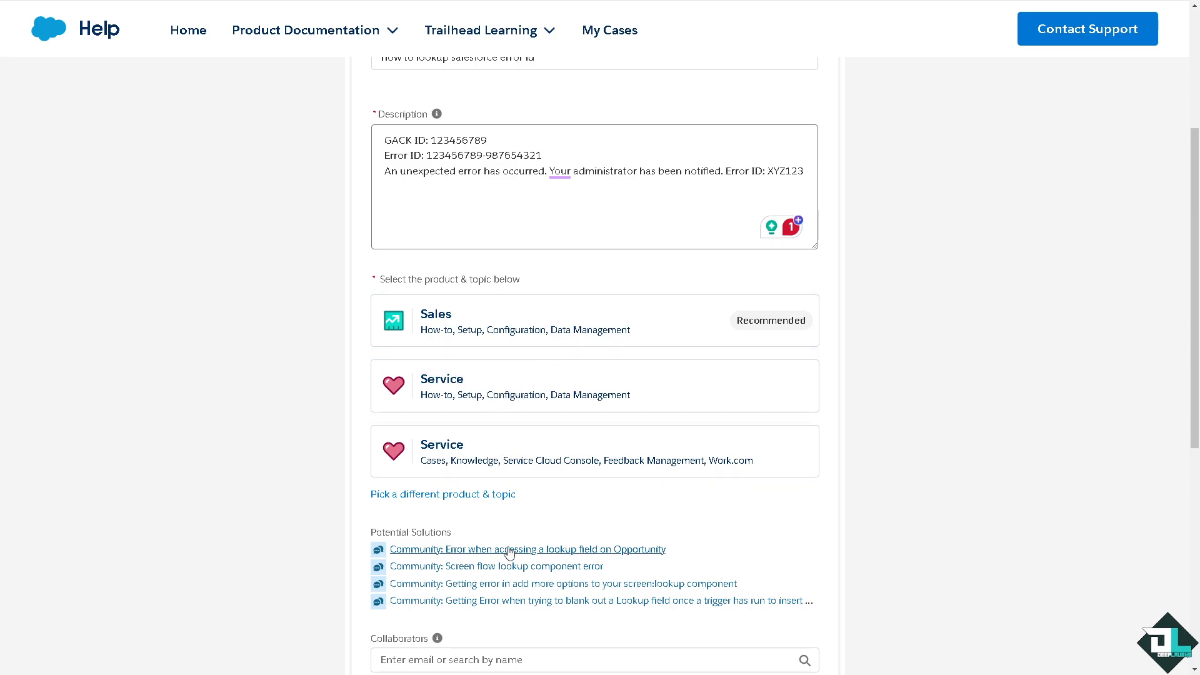
{"action": "scroll", "scroll_direction": "down", "scroll_amount": 3}
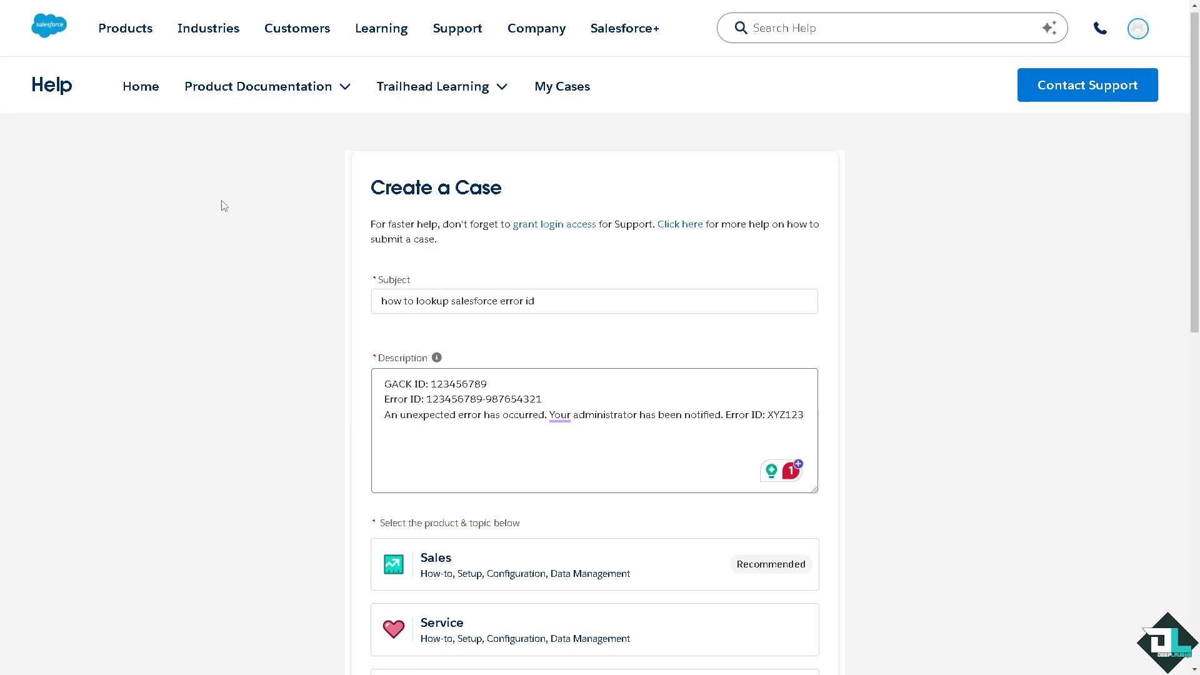
{"action": "left_click", "coordinate": [1098, 29]}
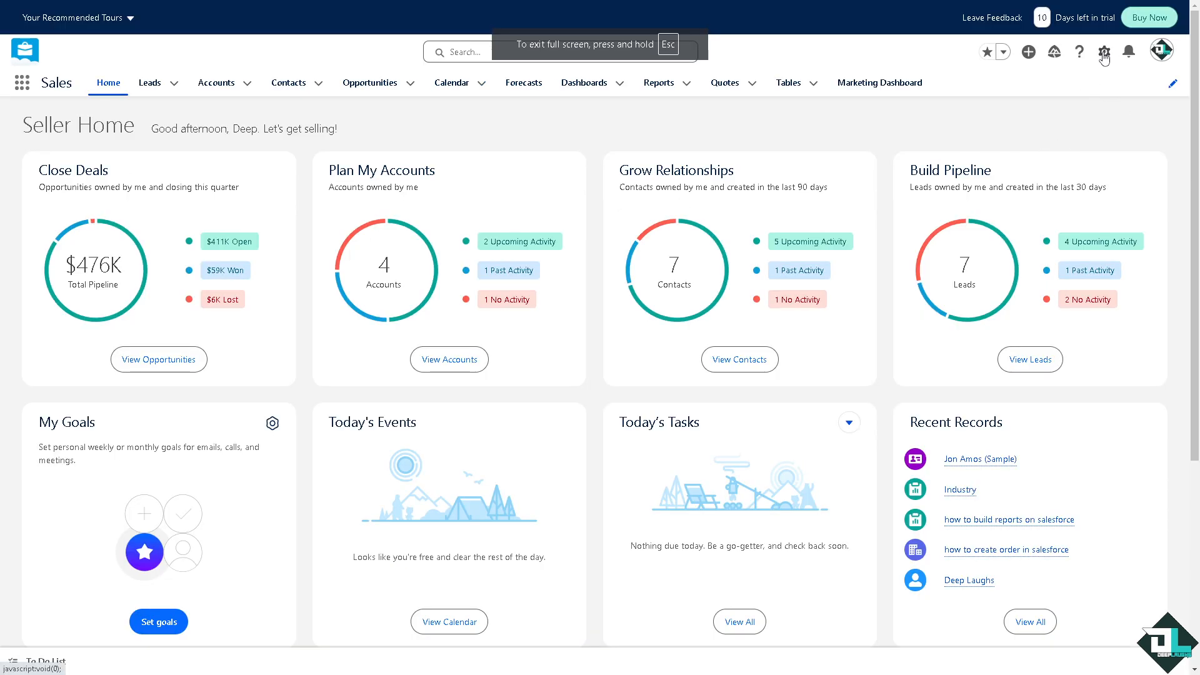
Enter Setup and find the Debug Logs page via Quick Find.
{"action": "left_click", "coordinate": [1104, 52]}
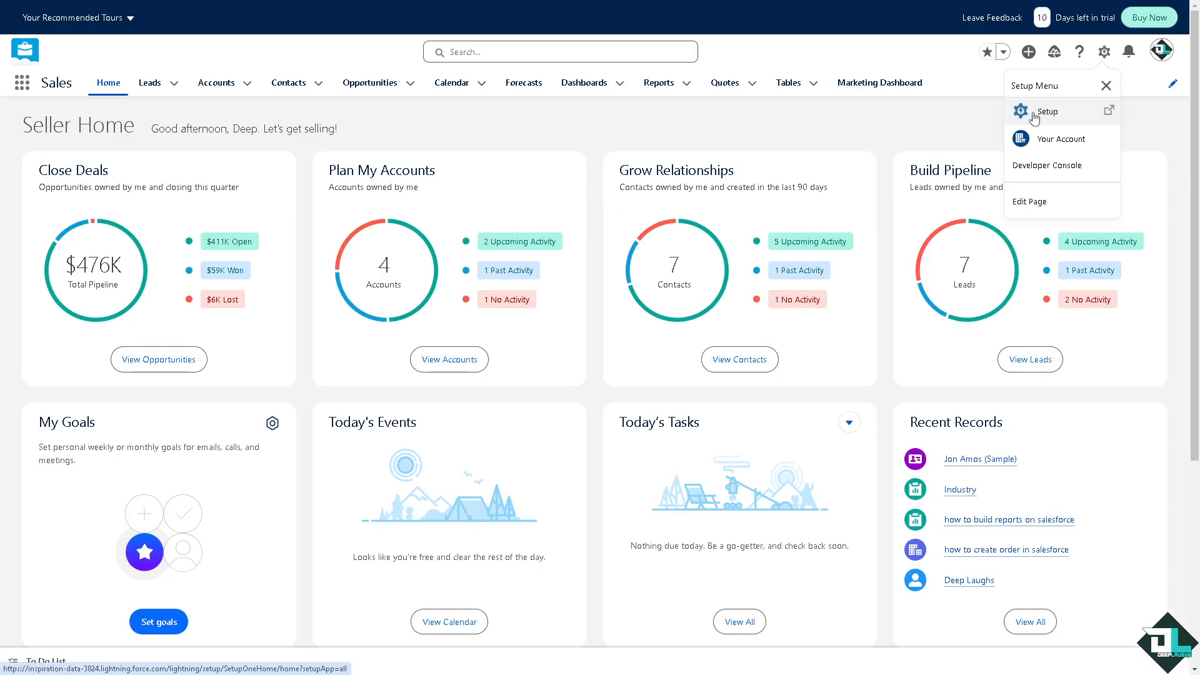
{"action": "left_click", "coordinate": [1048, 111]}
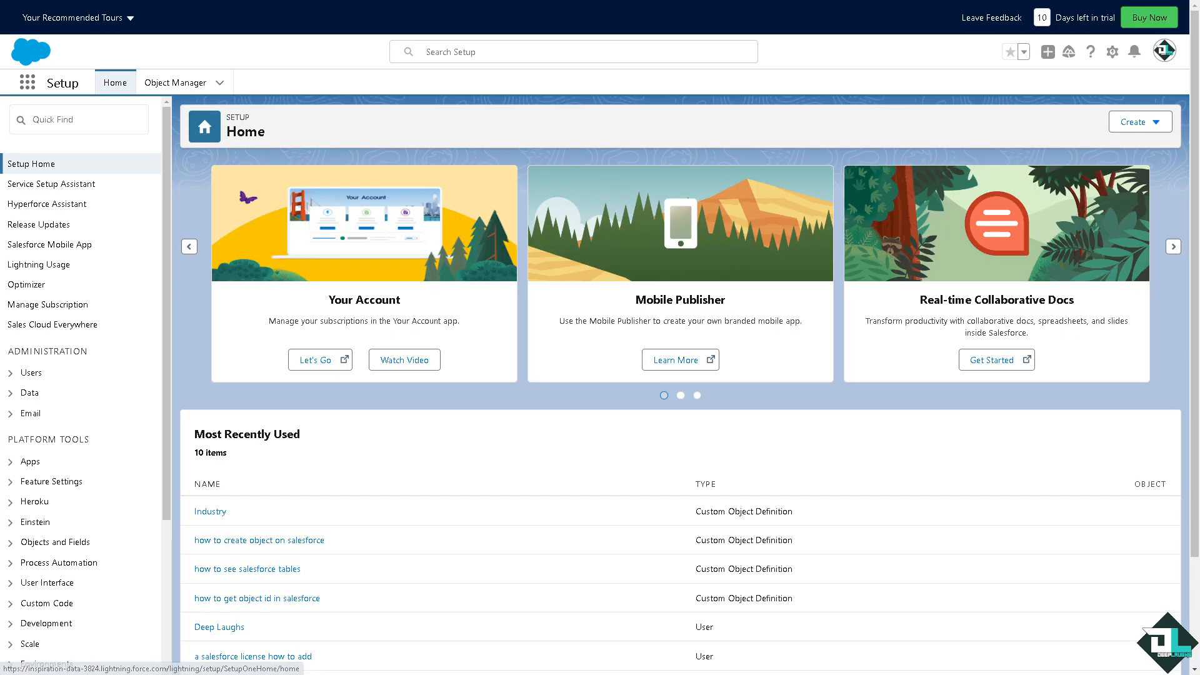
{"action": "type", "text": "Debug Logs"}
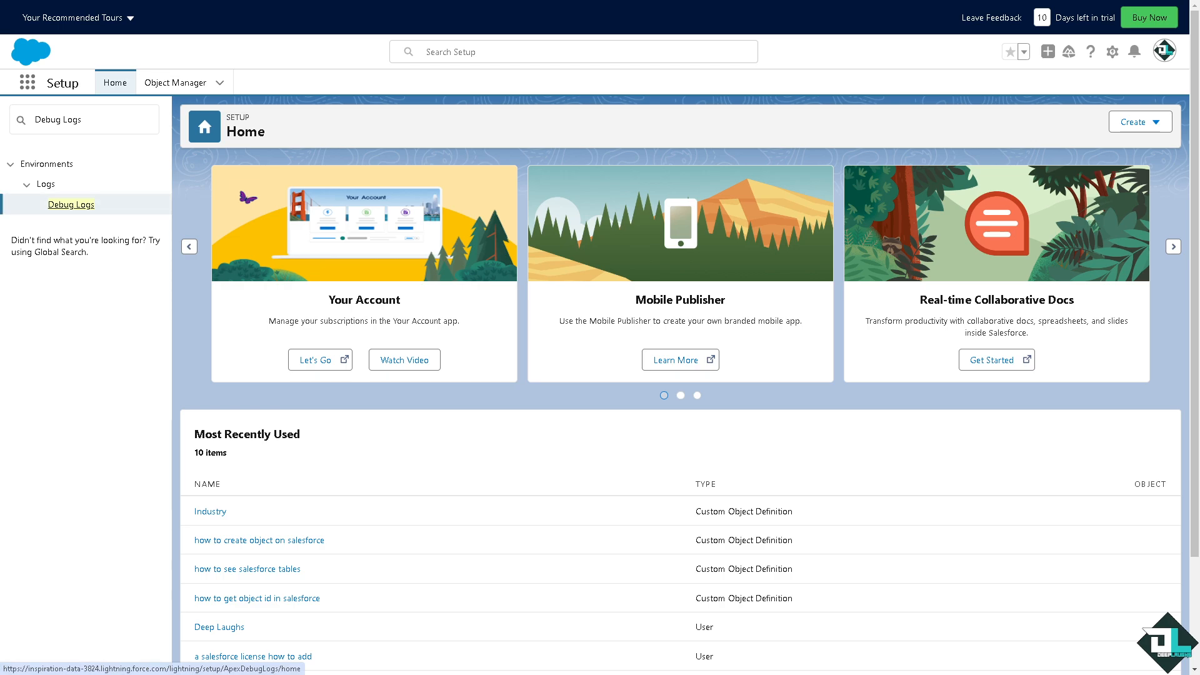
{"action": "left_click", "coordinate": [70, 203]}
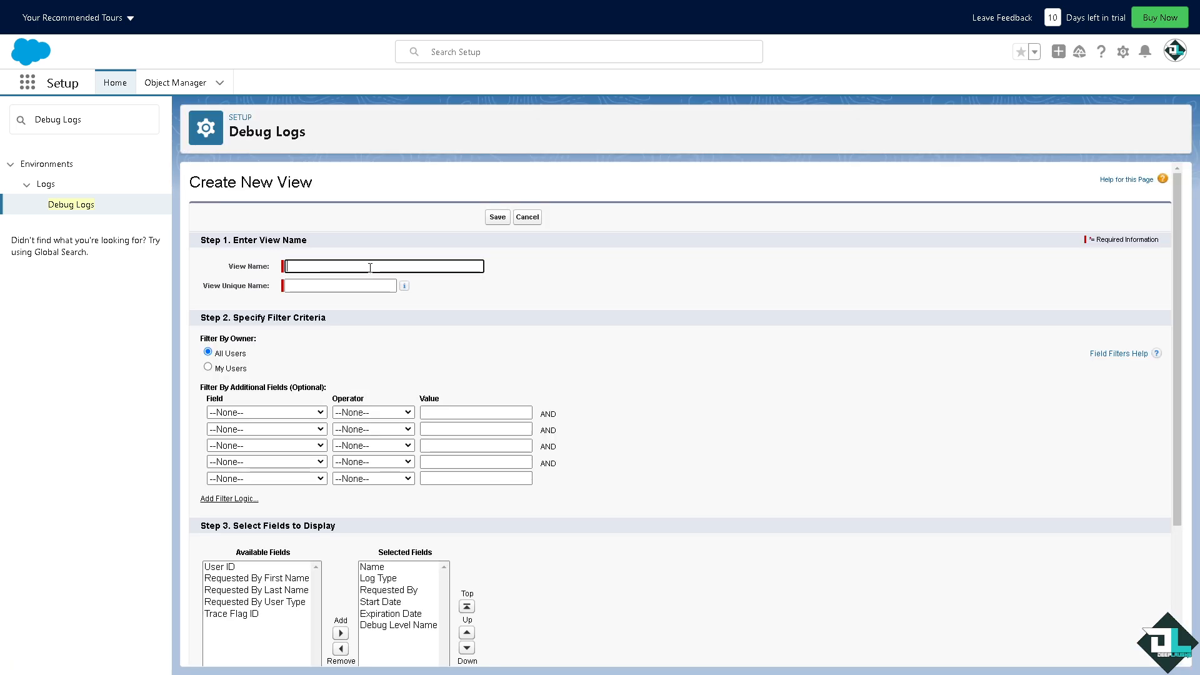
Name the new Debug Logs view 'how to lookup salesforce error id' with unique name Debug_Logs.
{"action": "type", "text": "Debug Logs"}
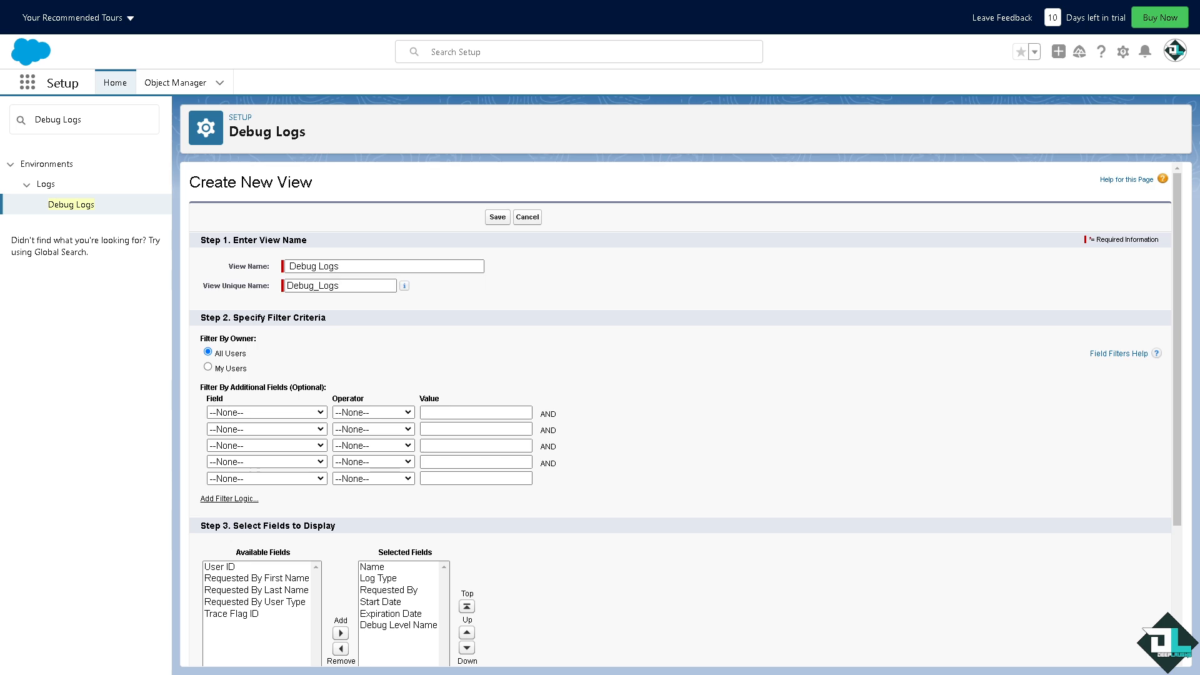
{"action": "mouse_move", "coordinate": [125, 263]}
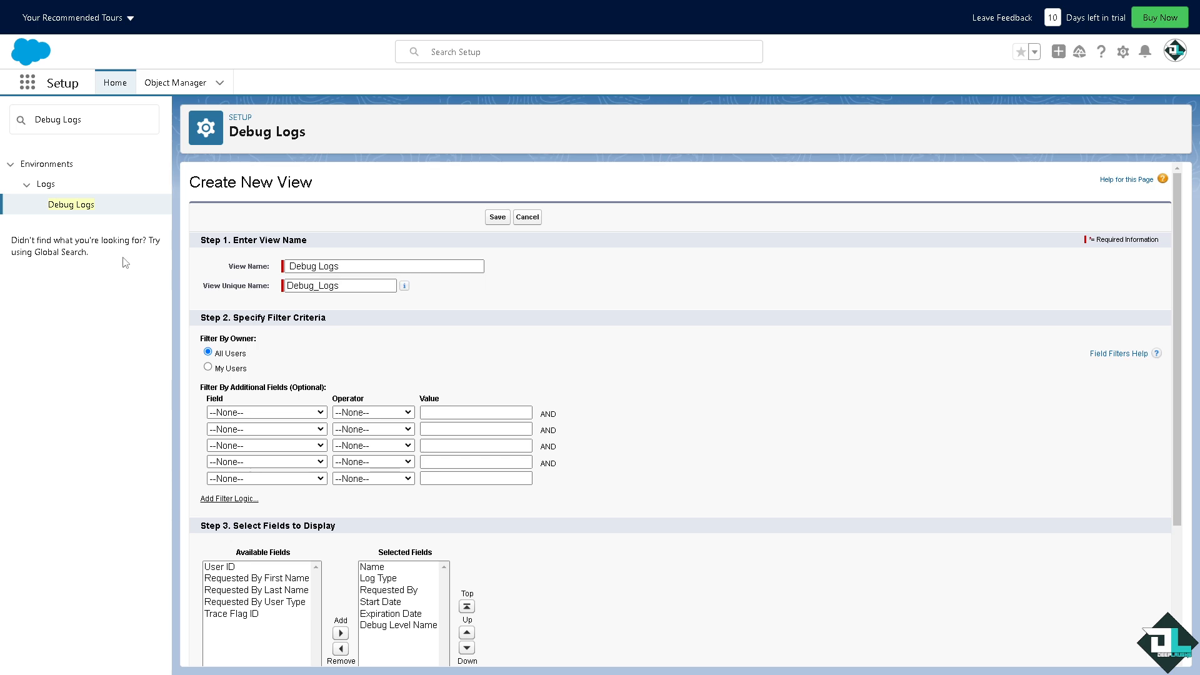
{"action": "type", "text": "how to lookup salesforce error id"}
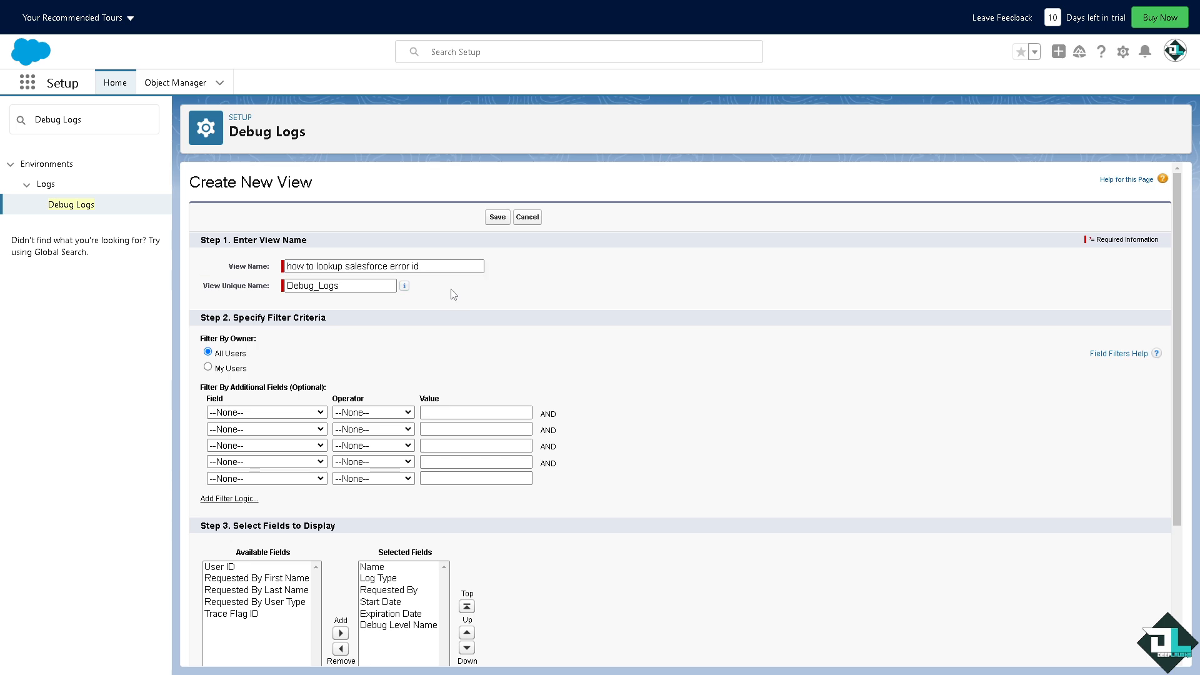
{"action": "scroll", "scroll_direction": "down", "scroll_amount": 3}
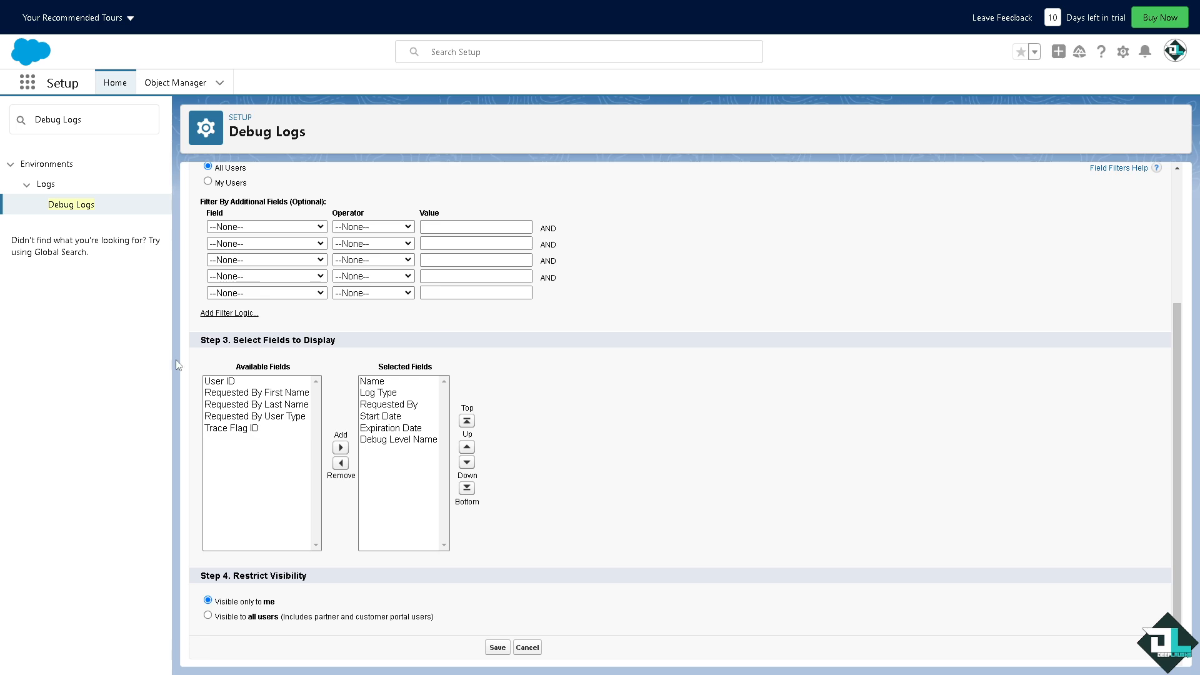
{"action": "mouse_move", "coordinate": [568, 608]}
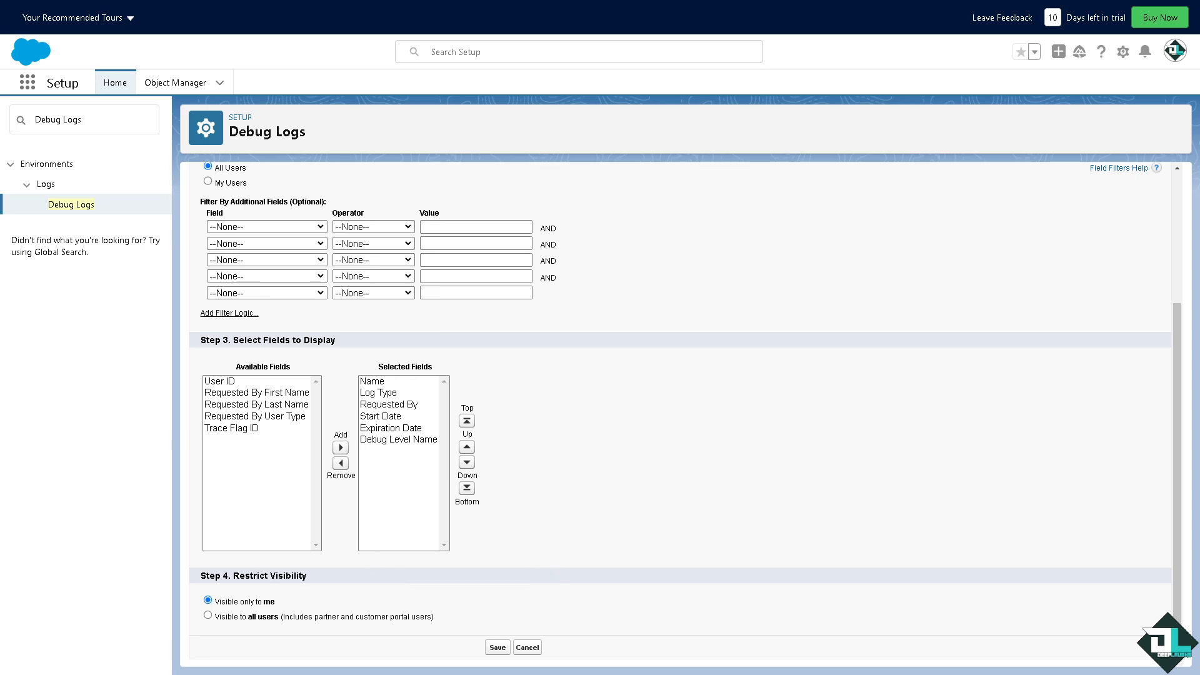
{"action": "mouse_move", "coordinate": [248, 445]}
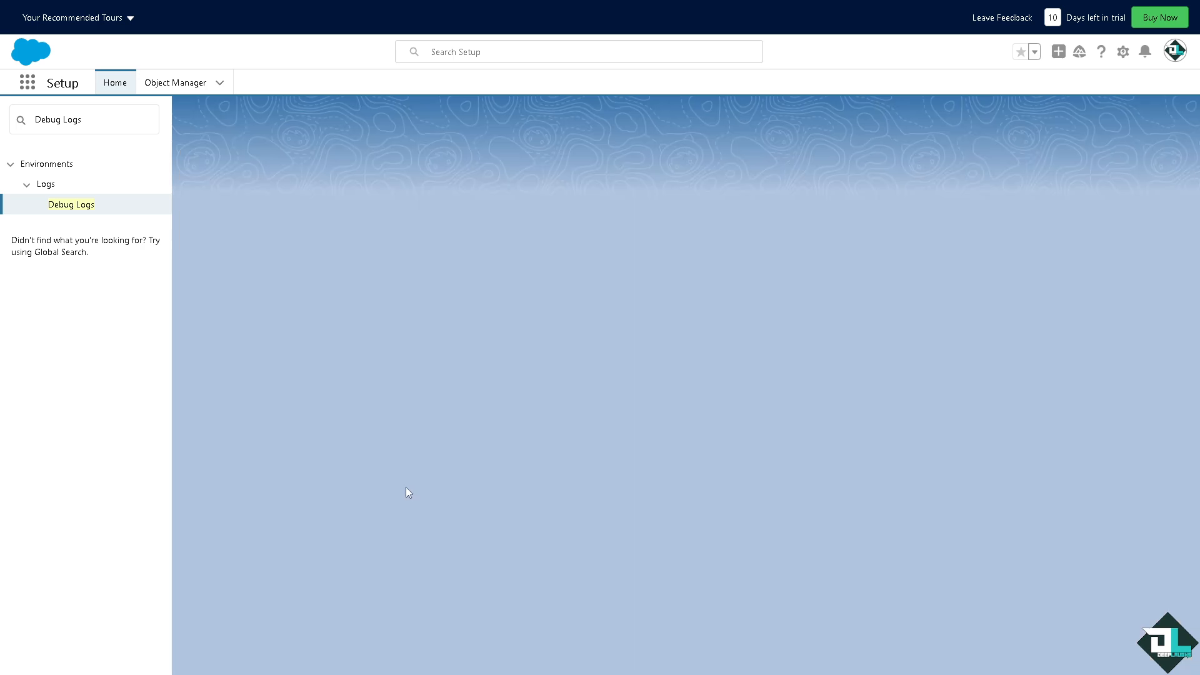
Review the Debug Logs list under the new view.
{"action": "left_click", "coordinate": [70, 204]}
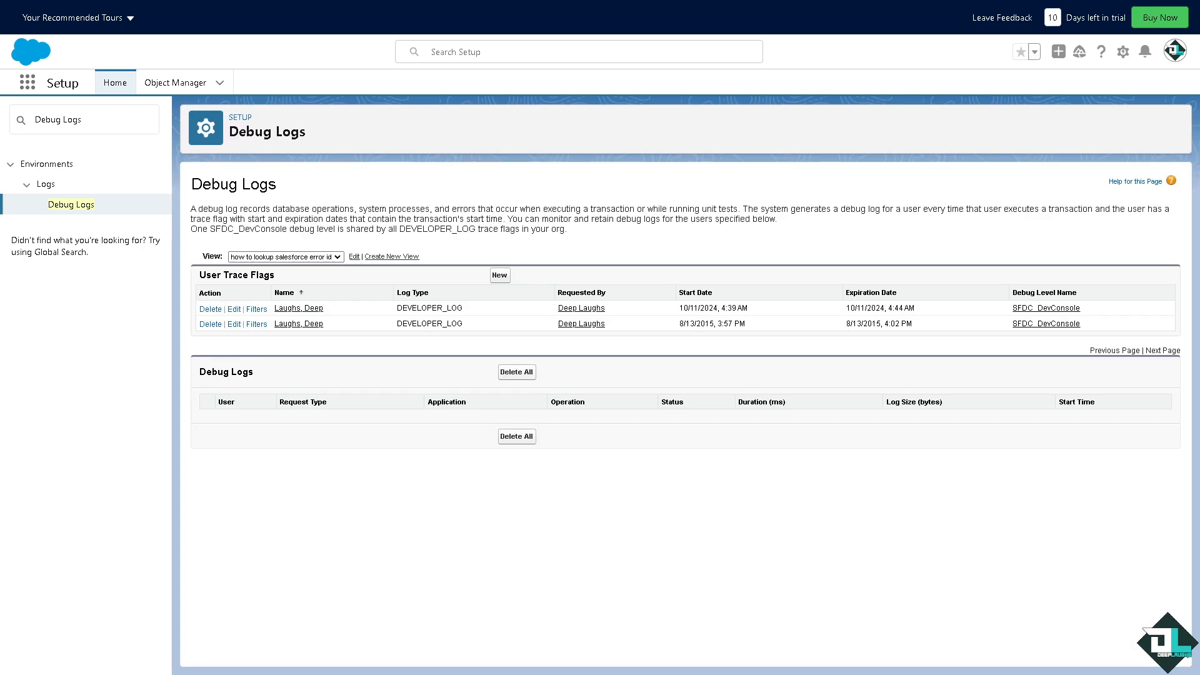
{"action": "mouse_move", "coordinate": [274, 504]}
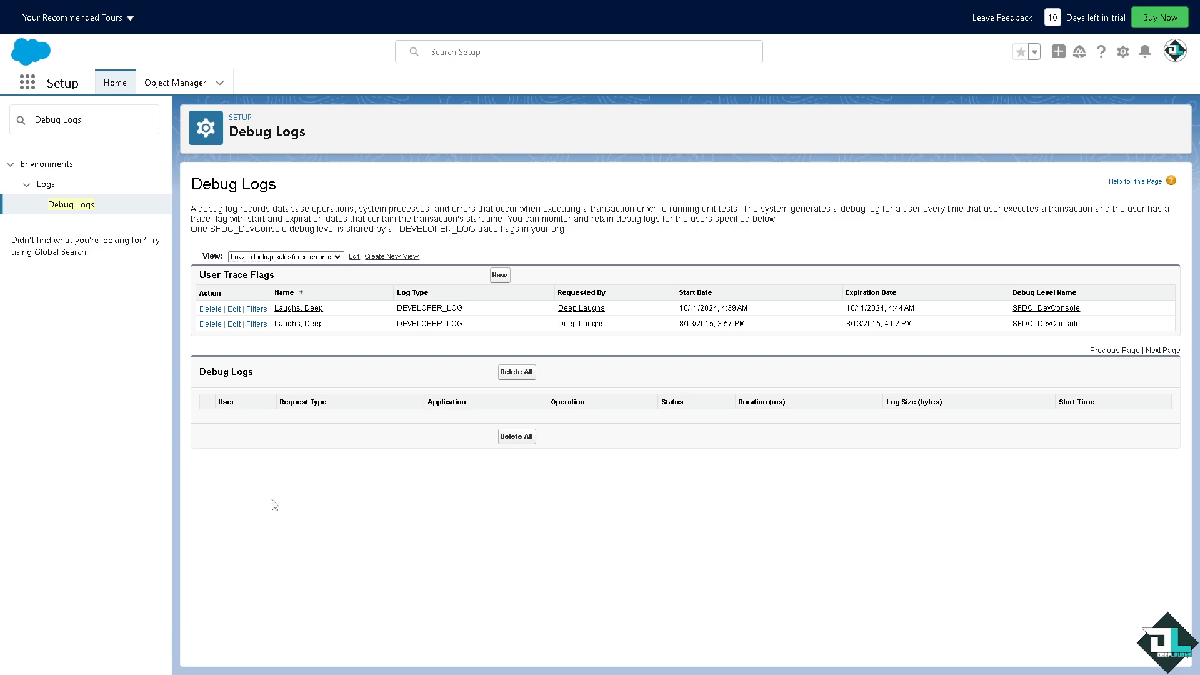
{"action": "mouse_move", "coordinate": [301, 520]}
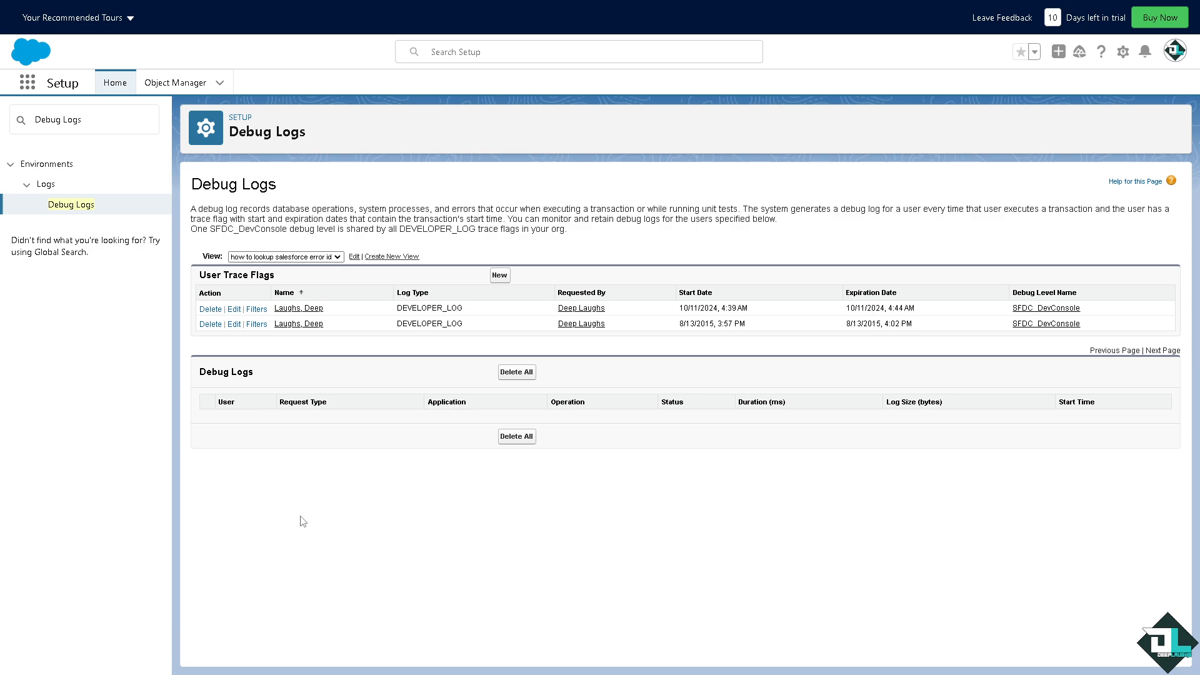
{"action": "mouse_move", "coordinate": [380, 504]}
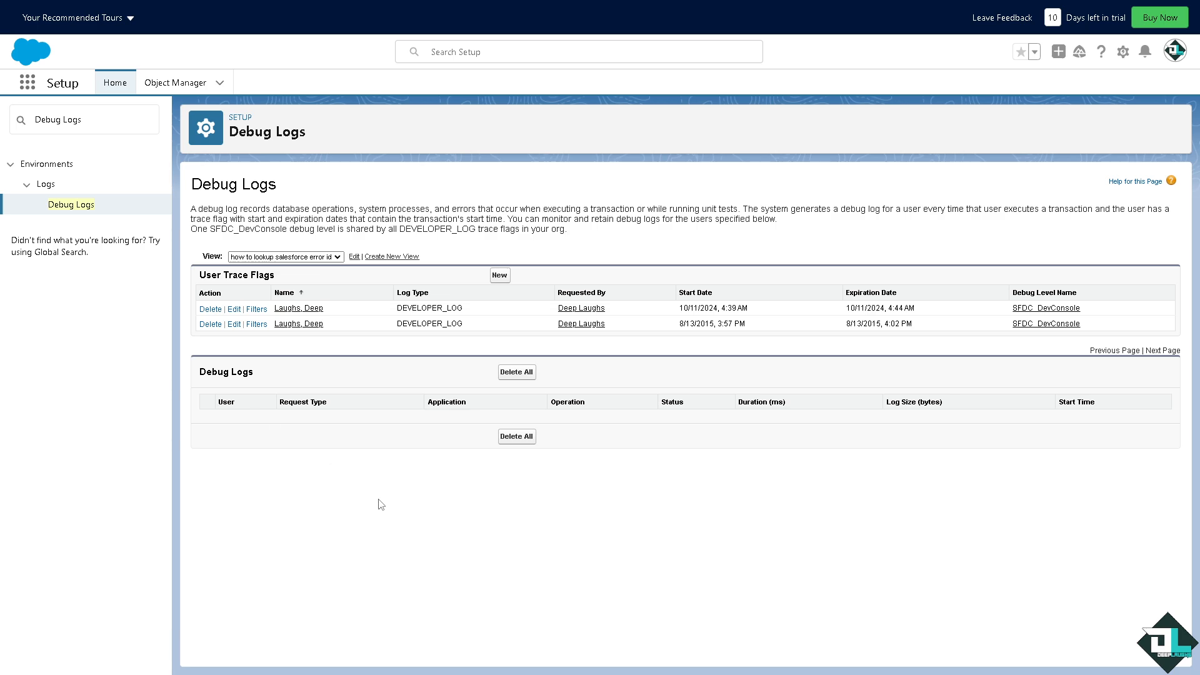
{"action": "mouse_move", "coordinate": [390, 496]}
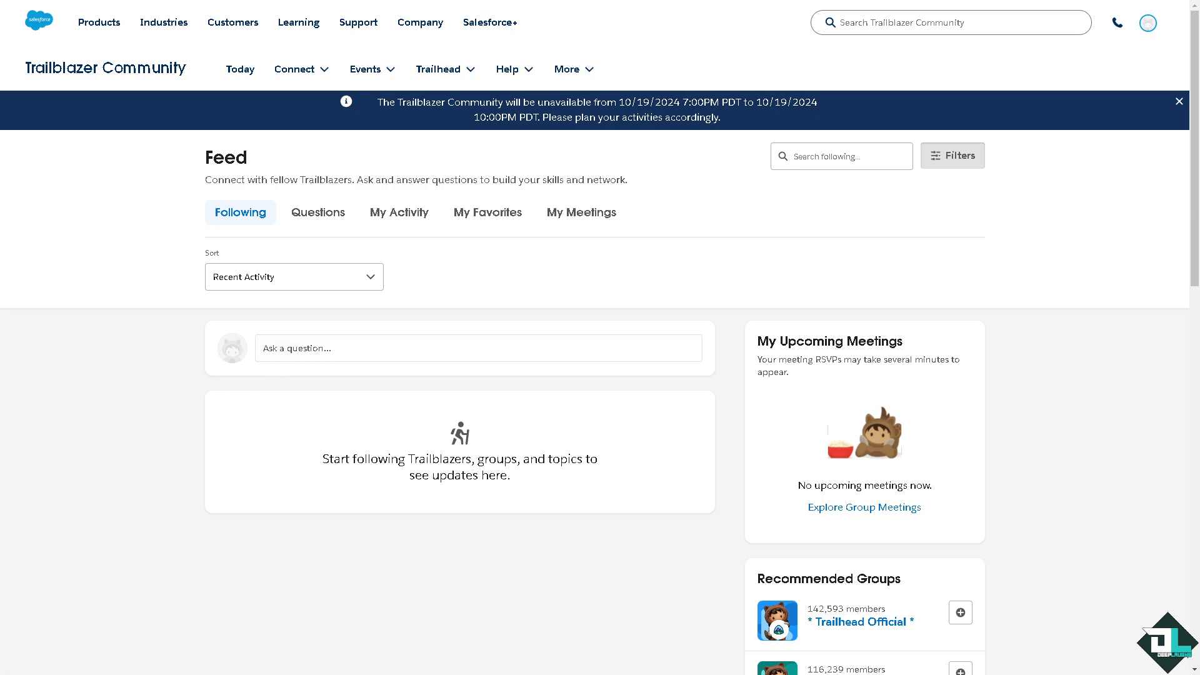
{"action": "mouse_move", "coordinate": [366, 313]}
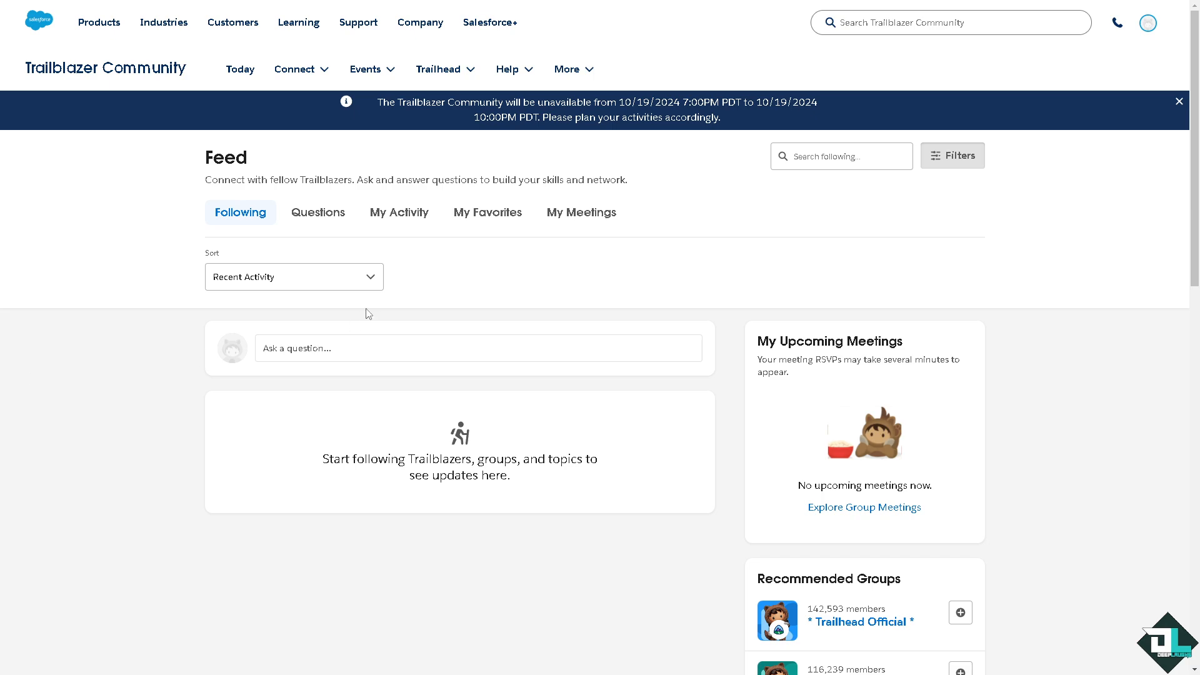
{"action": "left_click", "coordinate": [476, 348]}
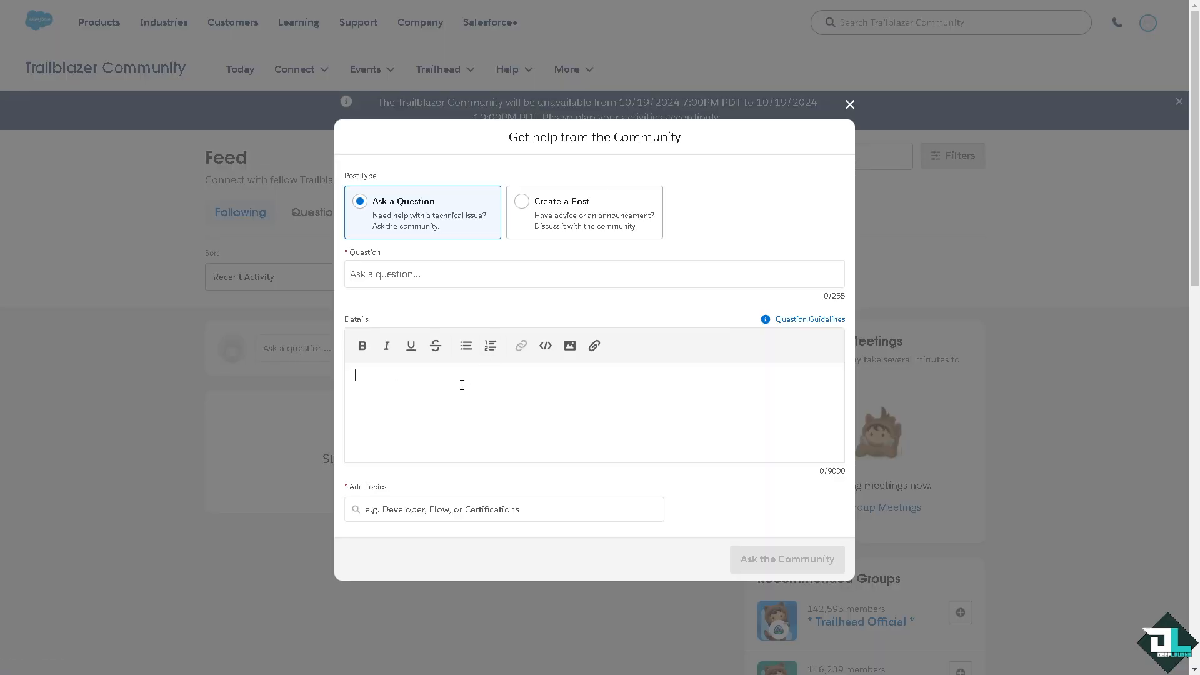
{"action": "type", "text": "Error ID: 123456789-987654321"}
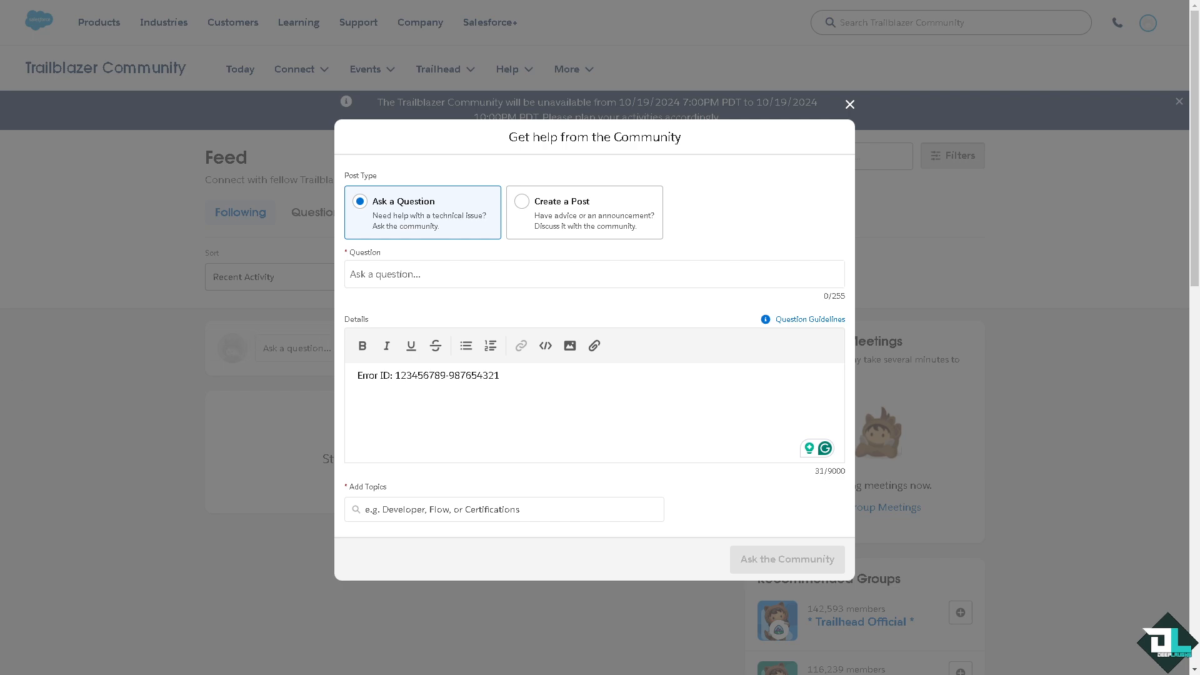
{"action": "mouse_move", "coordinate": [443, 413]}
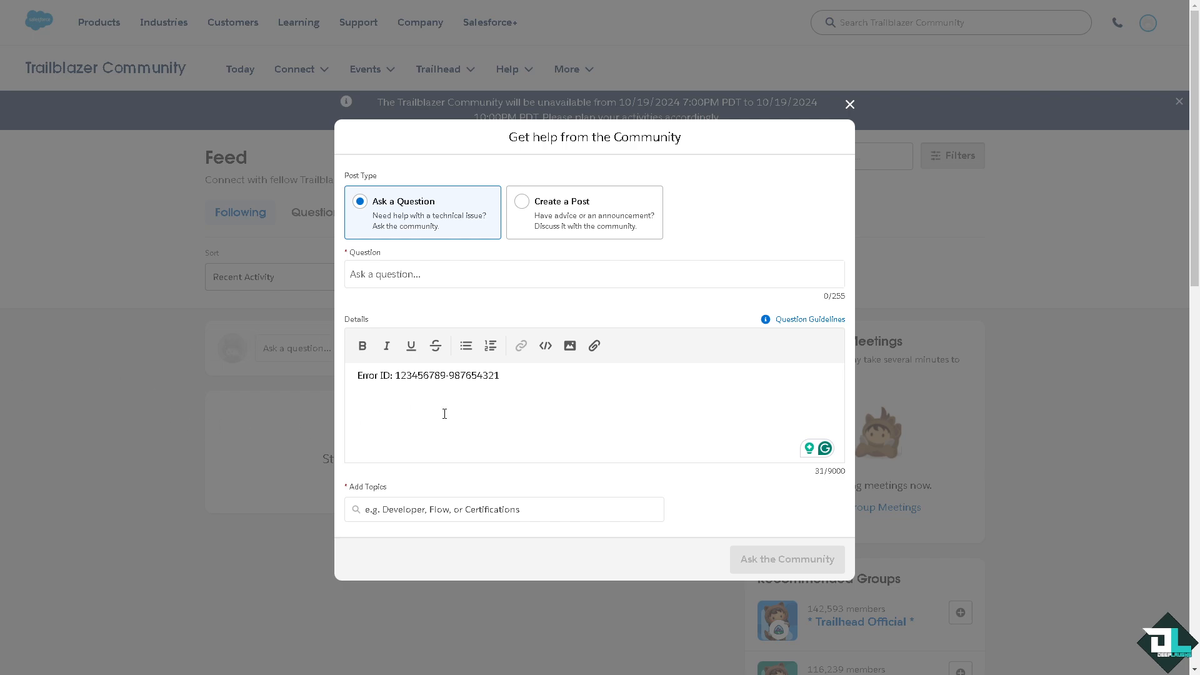
{"action": "mouse_move", "coordinate": [503, 401]}
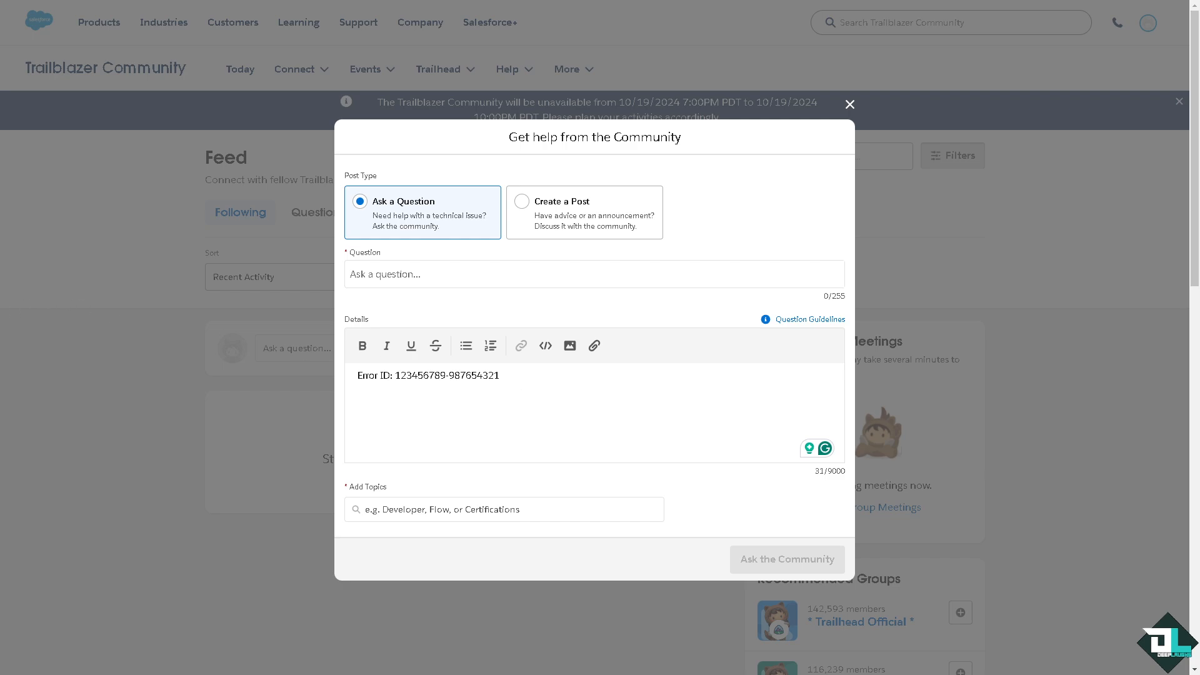
{"action": "mouse_move", "coordinate": [539, 414]}
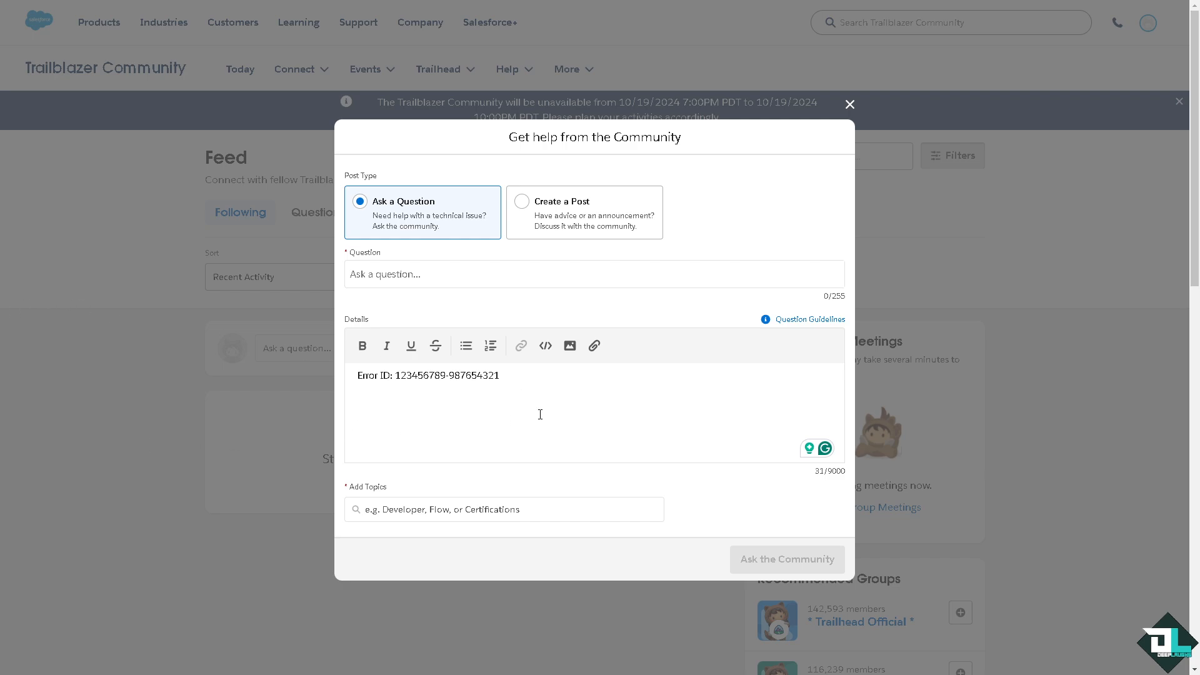
{"action": "mouse_move", "coordinate": [537, 406]}
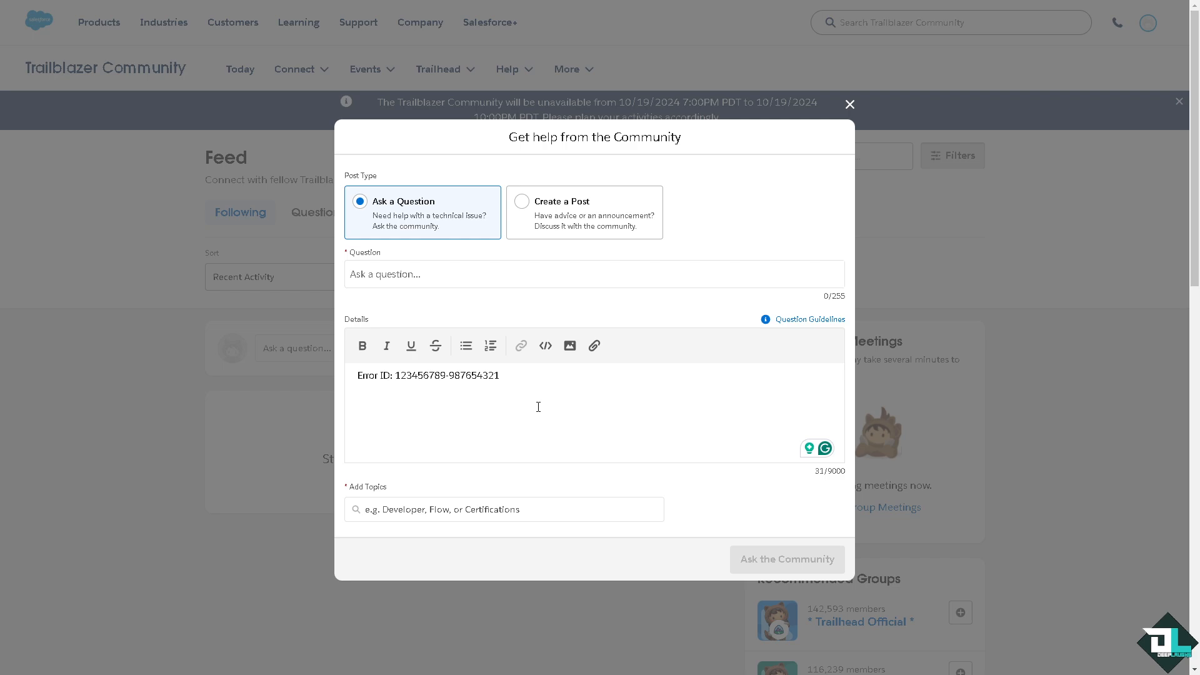